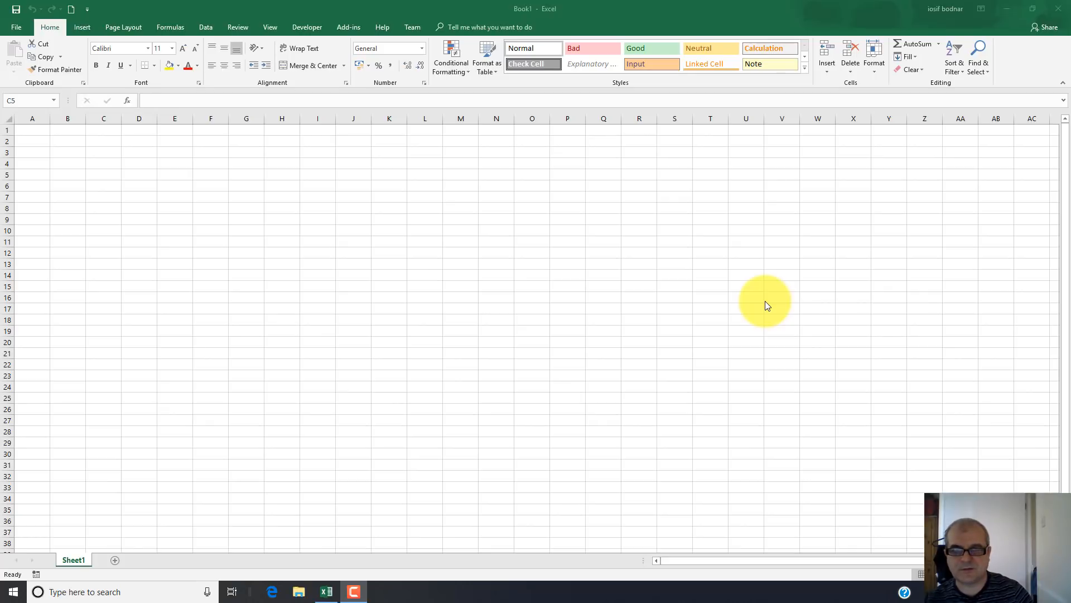
{"action": "mouse_move", "coordinate": [775, 314]}
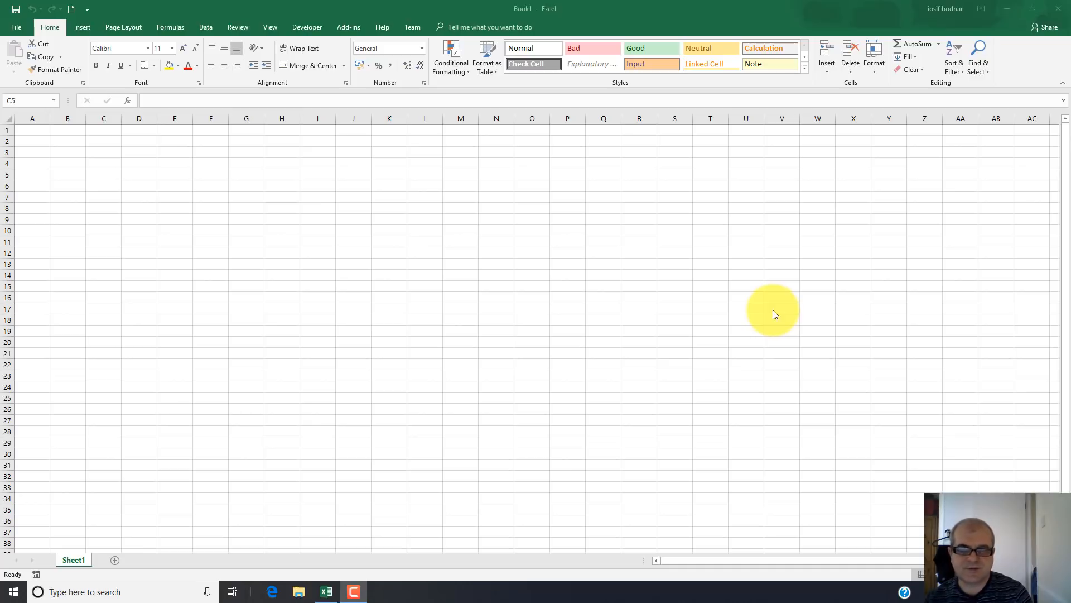
{"action": "mouse_move", "coordinate": [1056, 454]}
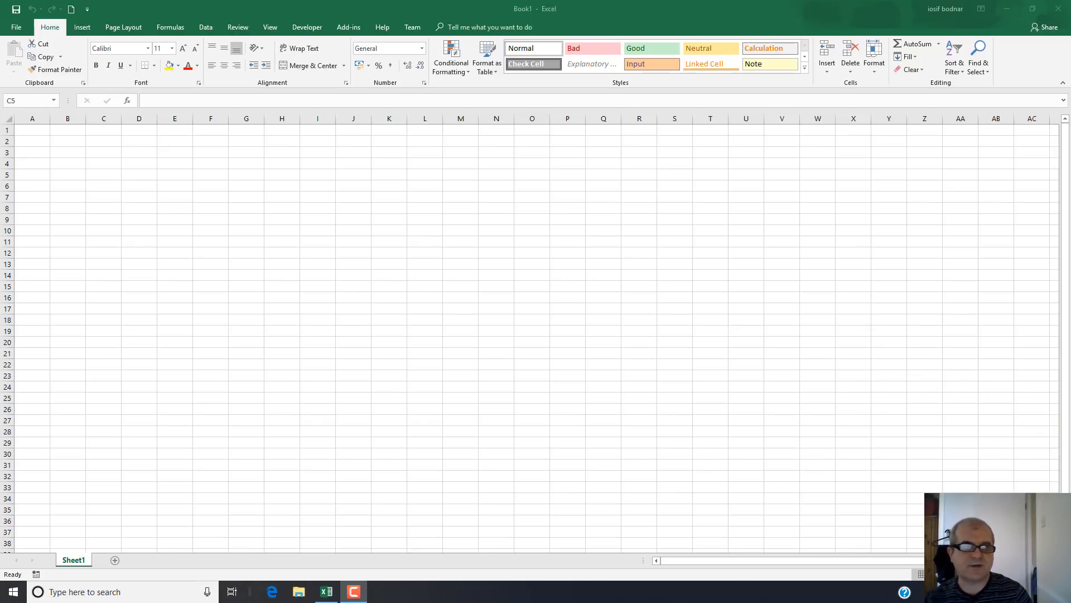
{"action": "mouse_move", "coordinate": [208, 264]}
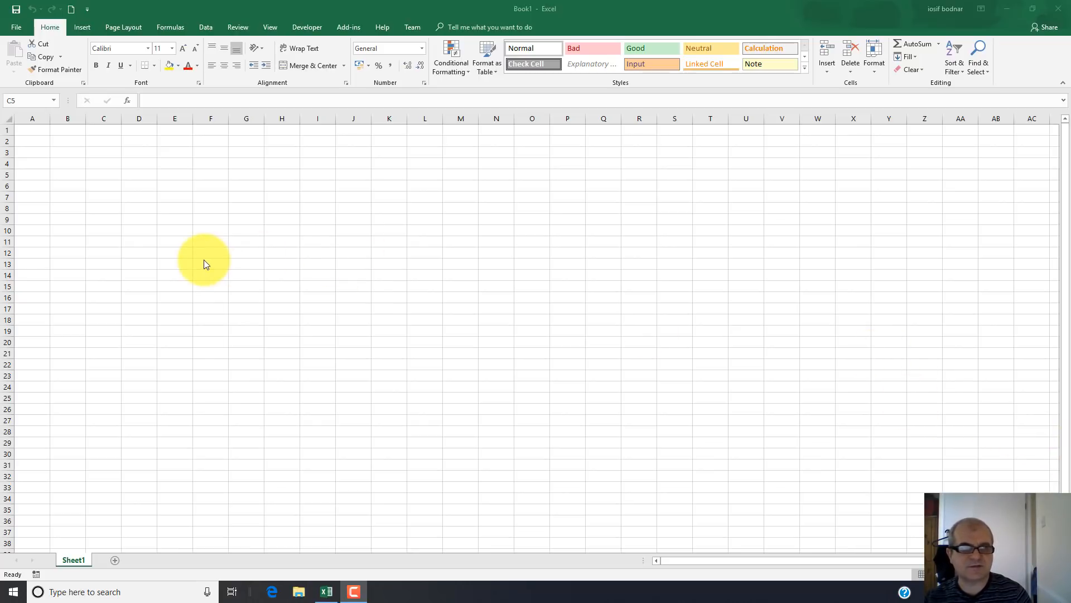
{"action": "mouse_move", "coordinate": [86, 140]}
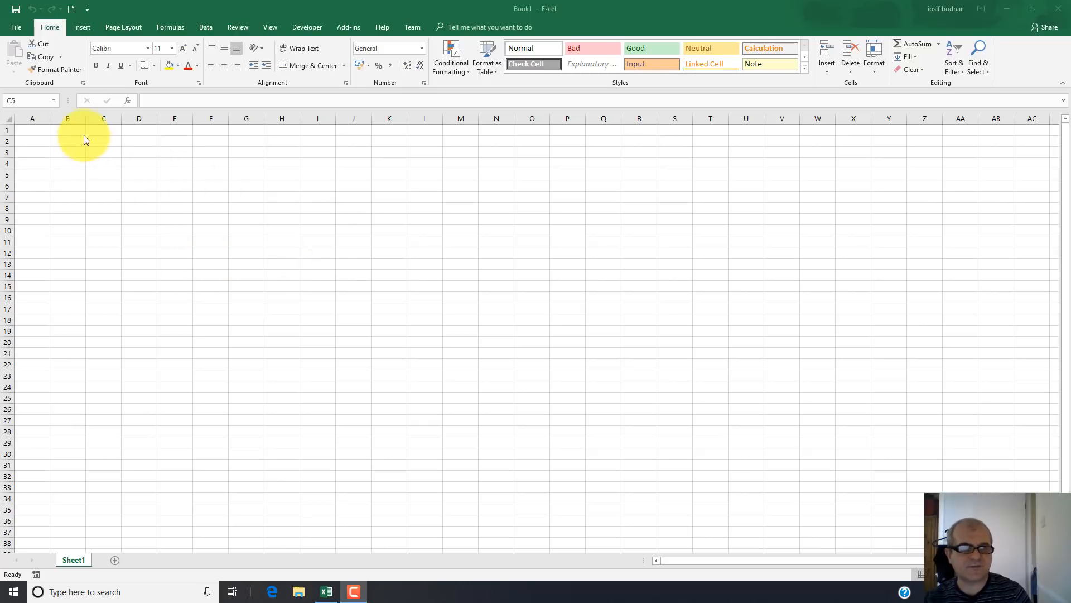
{"action": "mouse_move", "coordinate": [96, 177]}
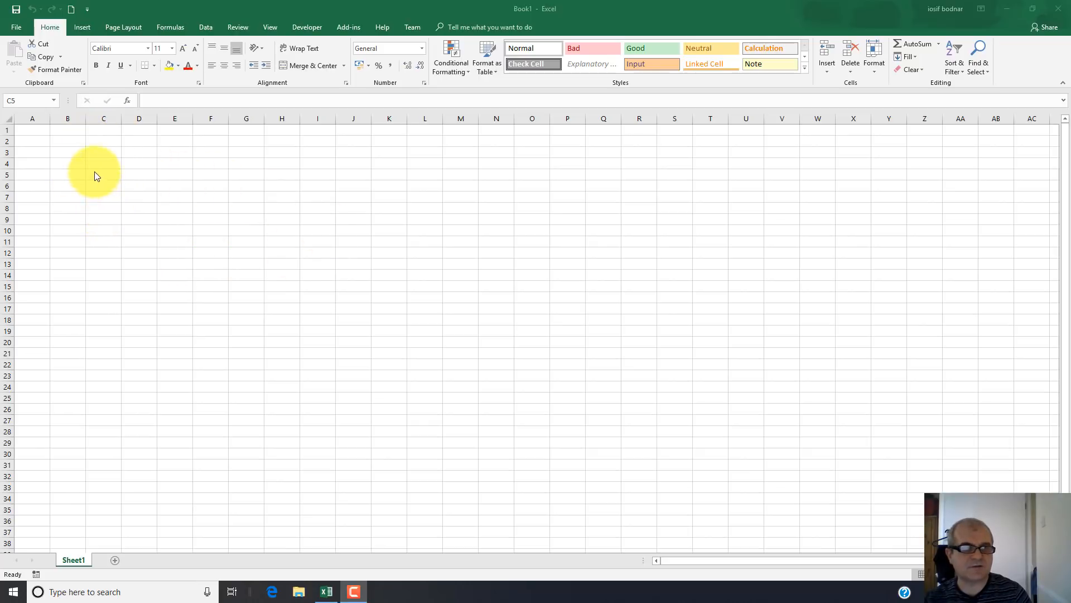
Step: Start at C5 and extend the selection across to column F
{"action": "left_click", "coordinate": [103, 172]}
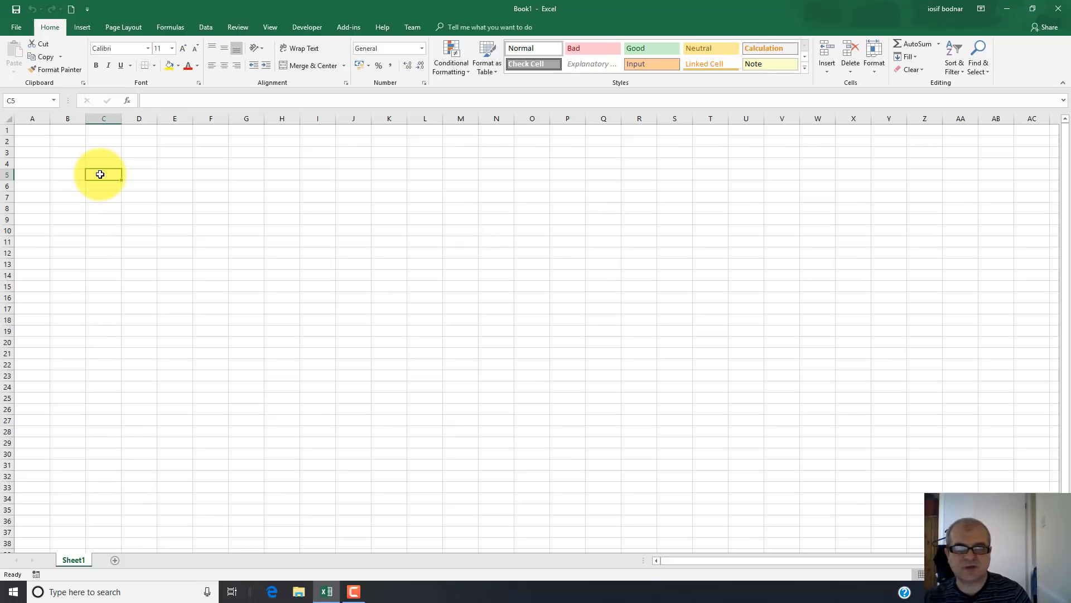
{"action": "left_click_drag", "start_coordinate": [102, 174], "coordinate": [138, 179]}
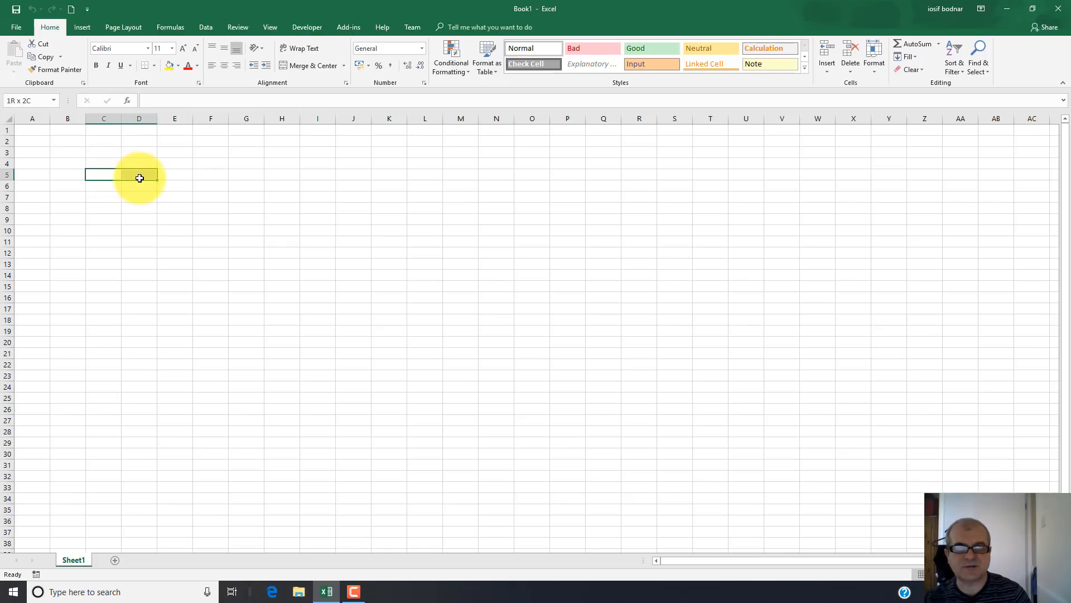
{"action": "left_click_drag", "start_coordinate": [140, 175], "coordinate": [175, 175]}
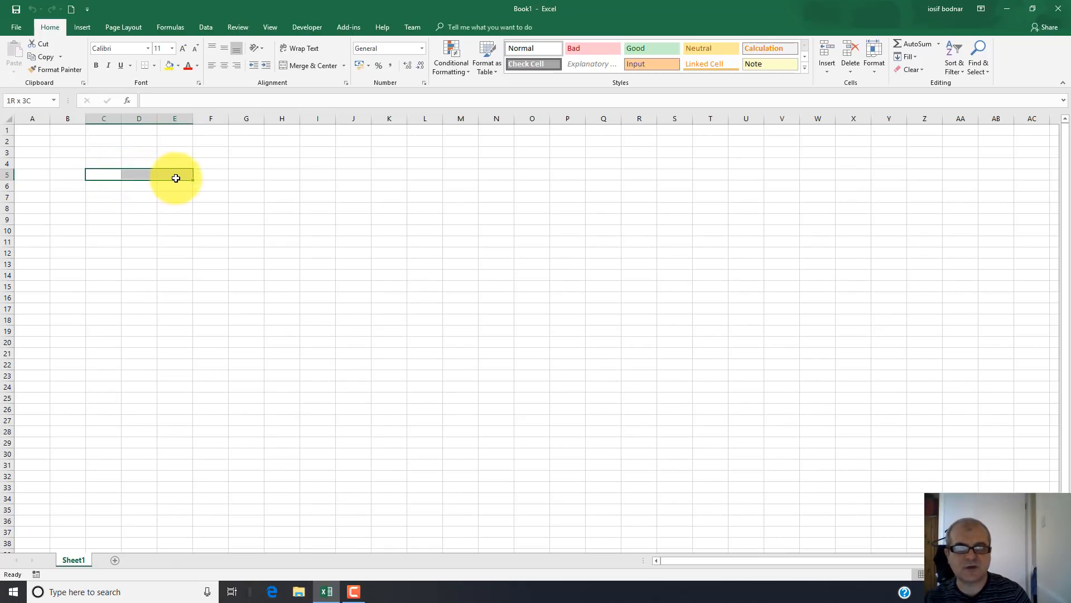
{"action": "left_click_drag", "start_coordinate": [175, 176], "coordinate": [207, 175]}
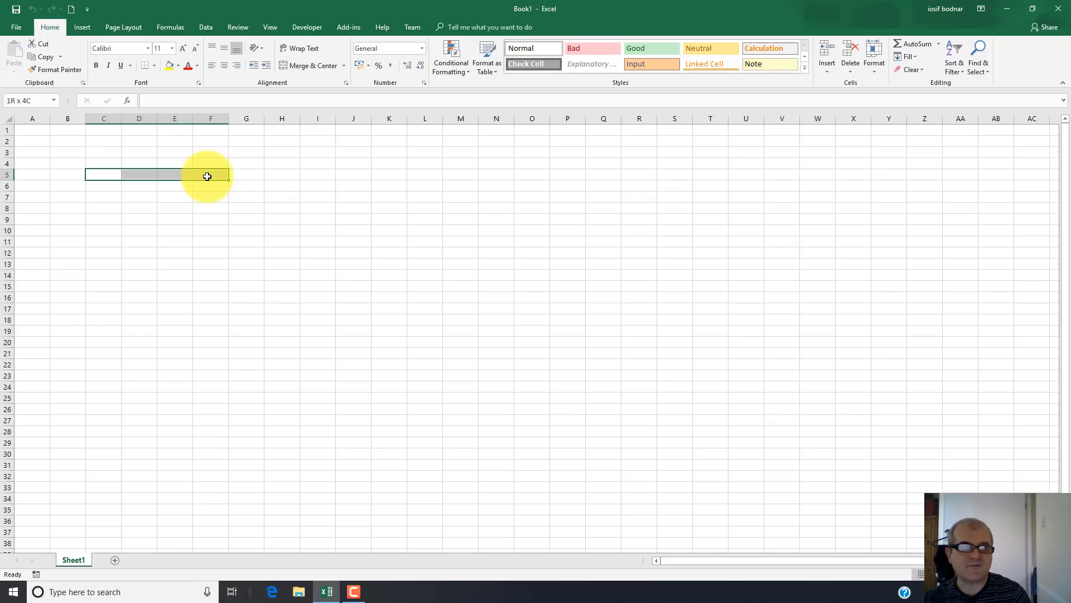
Step: Extend the selection down to row 10, giving the block C5:F10
{"action": "left_click_drag", "start_coordinate": [208, 176], "coordinate": [207, 185]}
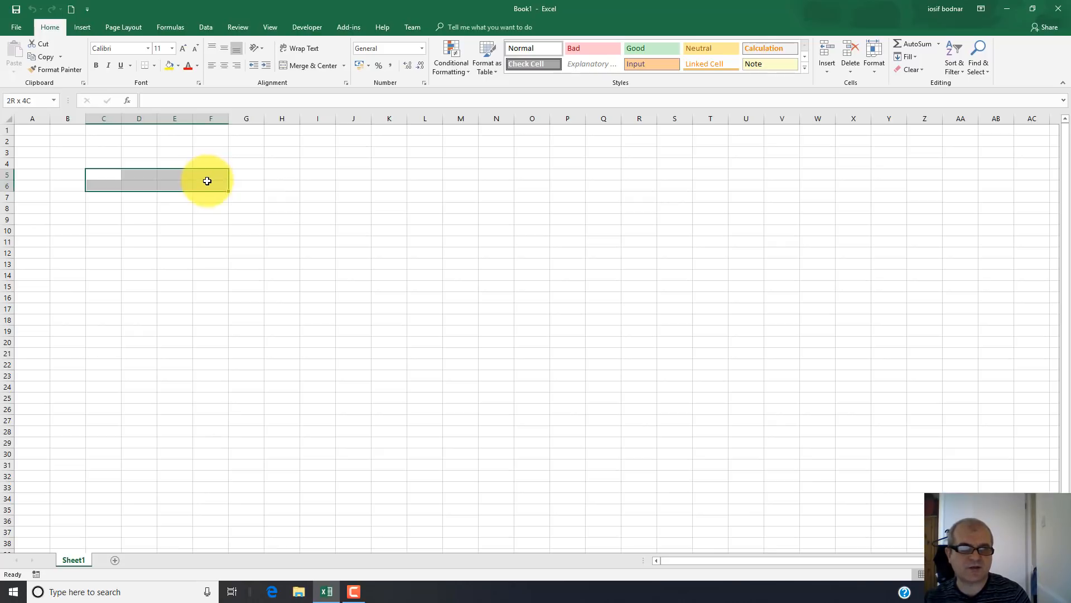
{"action": "left_click_drag", "start_coordinate": [208, 181], "coordinate": [205, 201]}
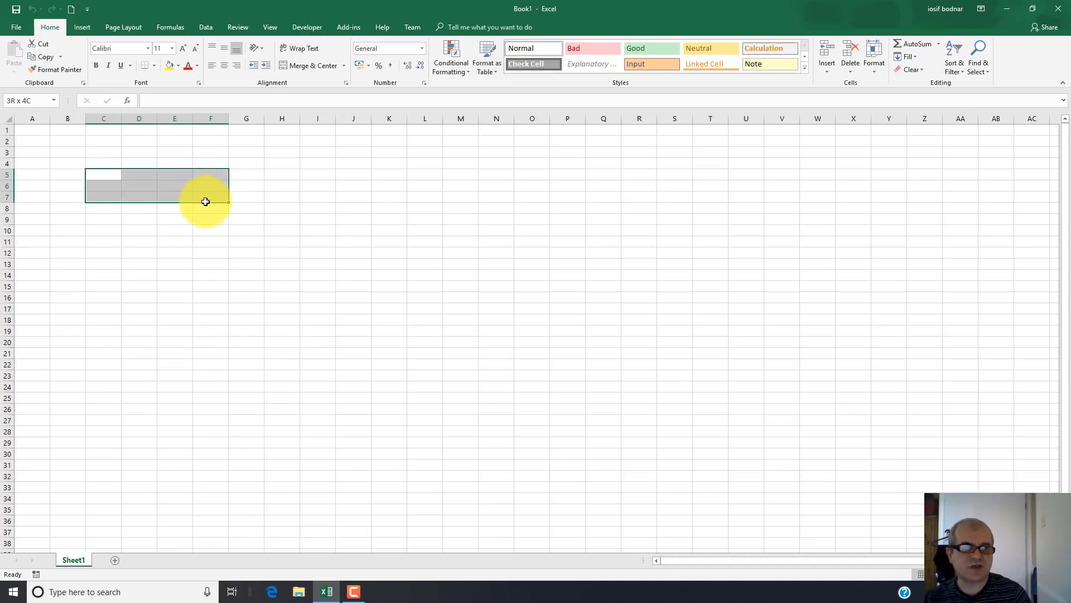
{"action": "left_click_drag", "start_coordinate": [205, 202], "coordinate": [208, 219]}
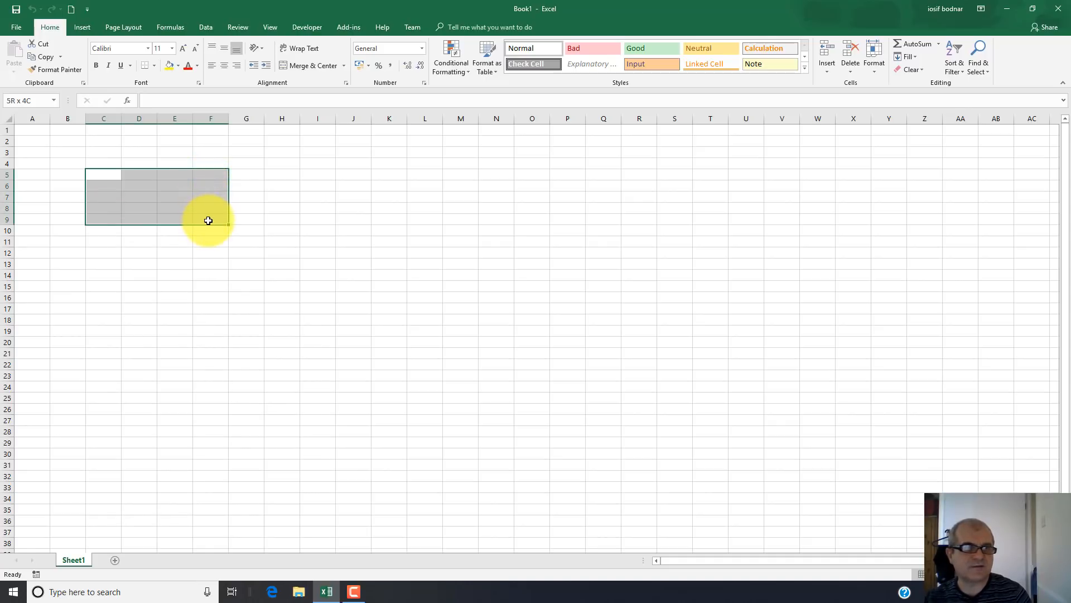
{"action": "left_click_drag", "start_coordinate": [208, 220], "coordinate": [209, 230]}
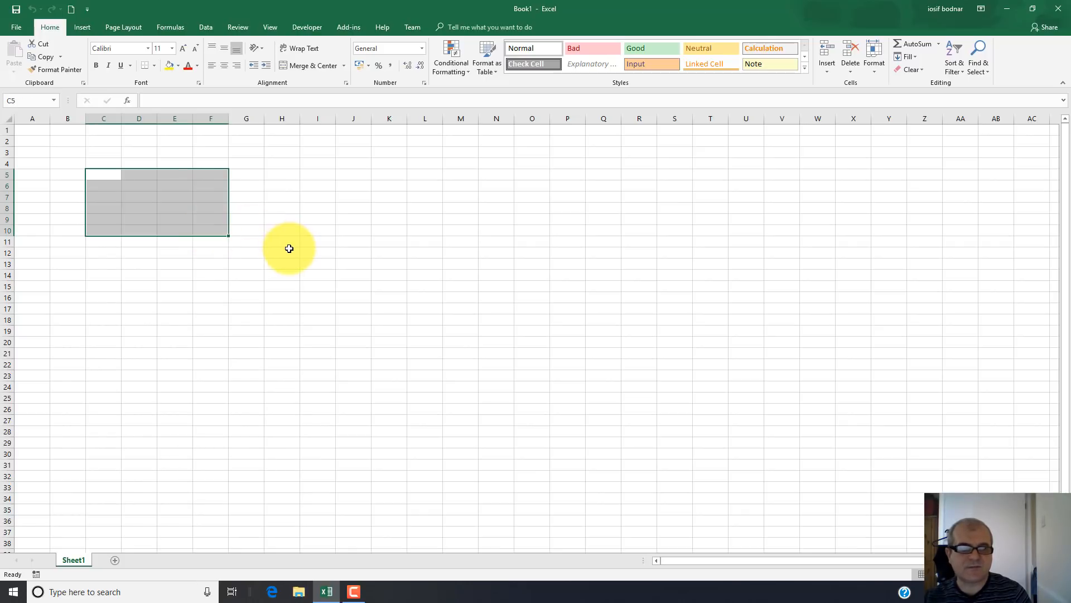
{"action": "mouse_move", "coordinate": [148, 267]}
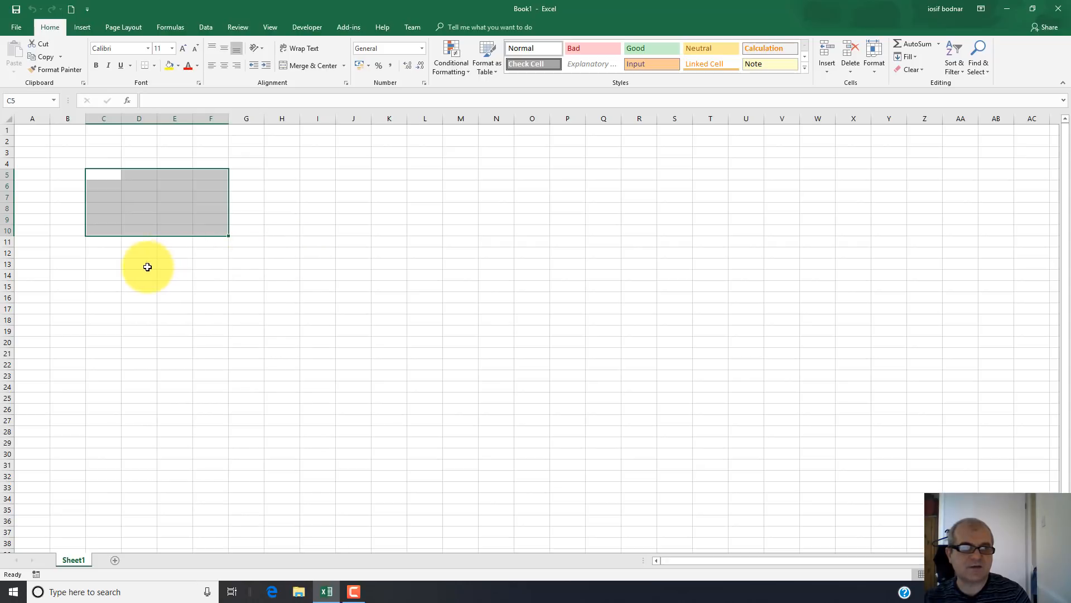
{"action": "mouse_move", "coordinate": [310, 229]}
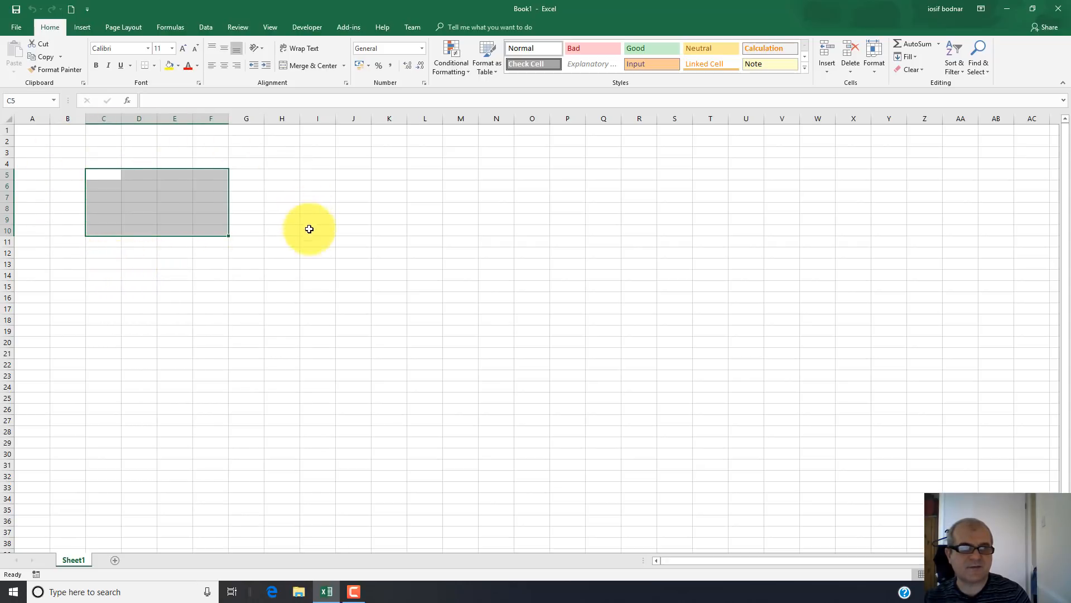
{"action": "mouse_move", "coordinate": [81, 157]}
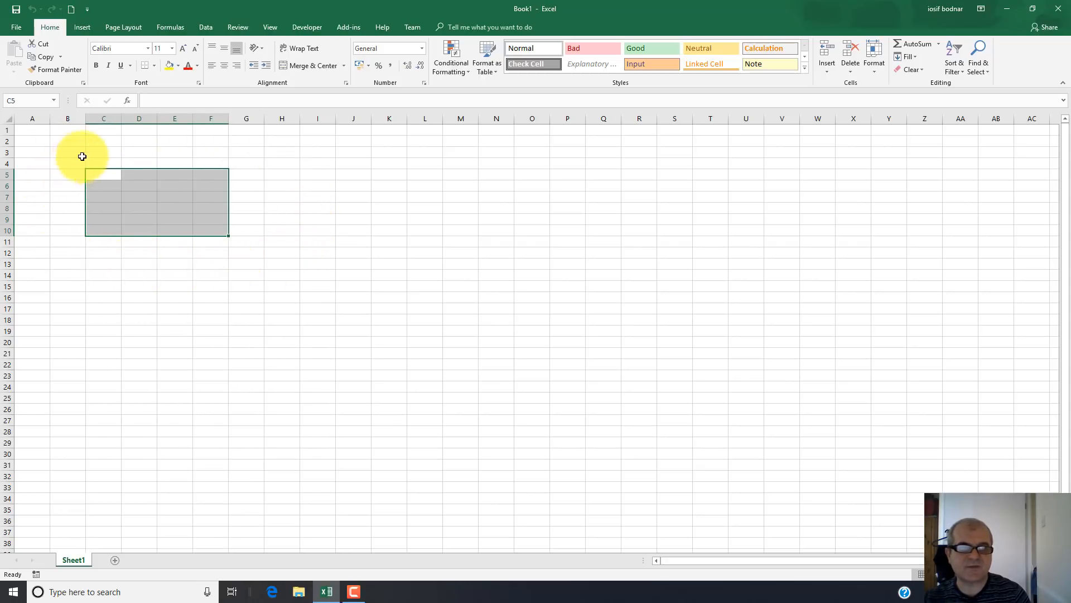
{"action": "mouse_move", "coordinate": [273, 275]}
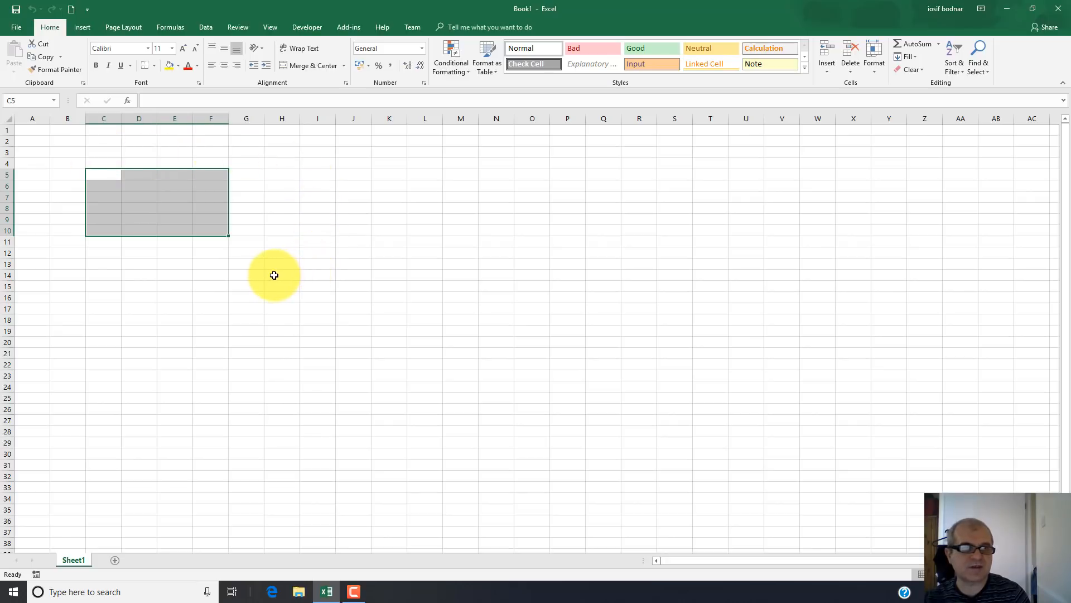
{"action": "mouse_move", "coordinate": [95, 175]}
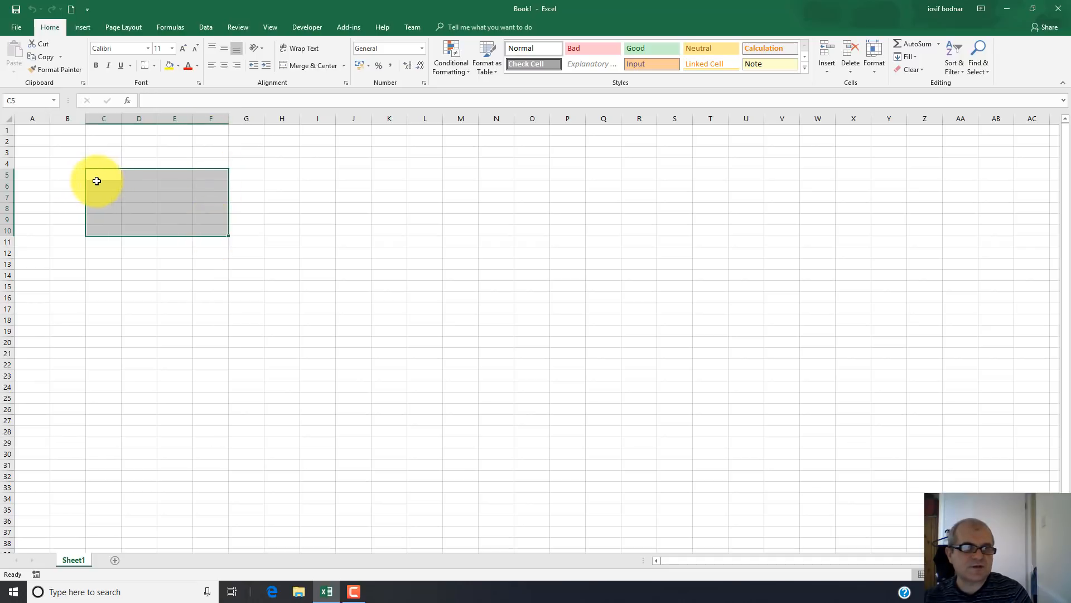
{"action": "mouse_move", "coordinate": [115, 181]}
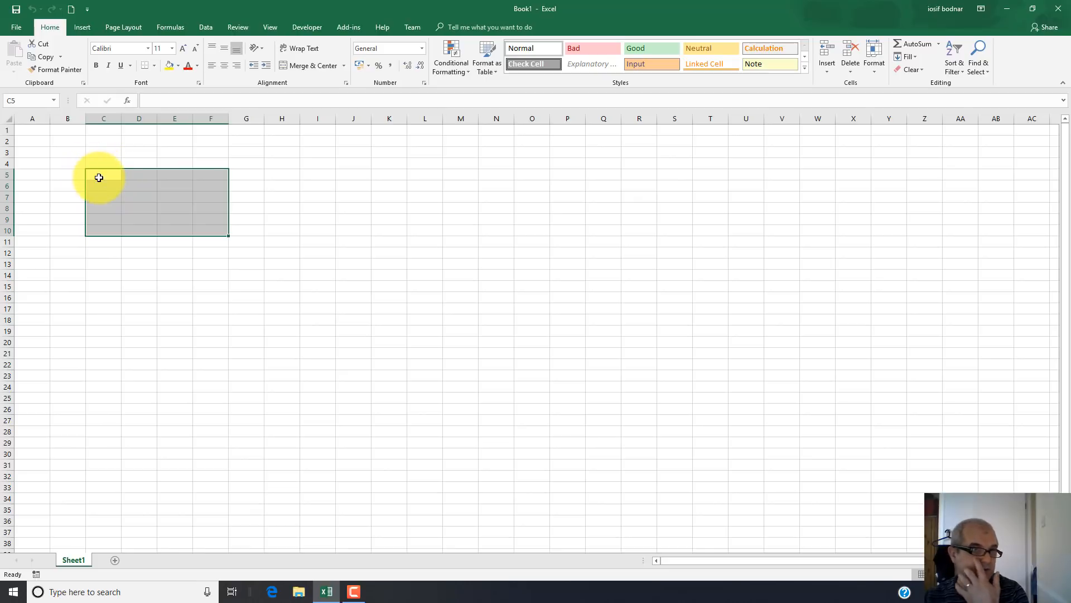
{"action": "mouse_move", "coordinate": [107, 179]}
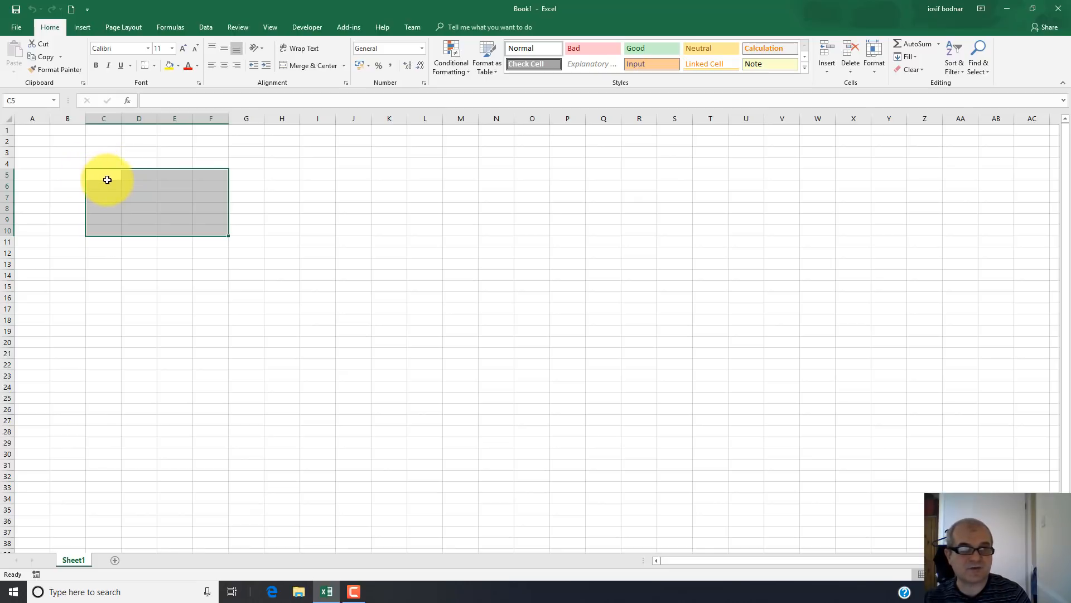
{"action": "mouse_move", "coordinate": [94, 169]}
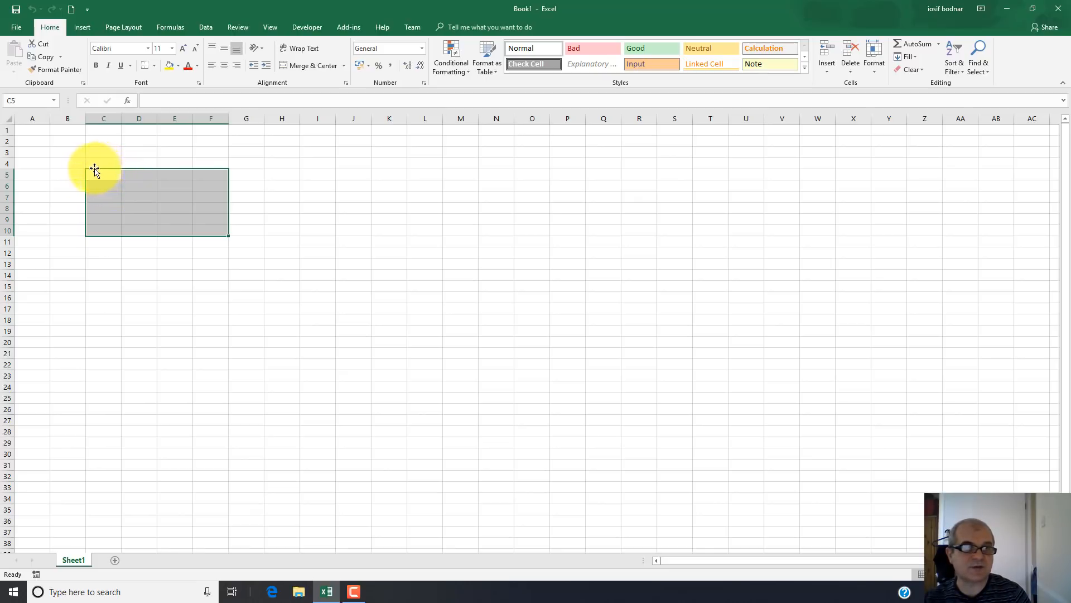
{"action": "mouse_move", "coordinate": [117, 178]}
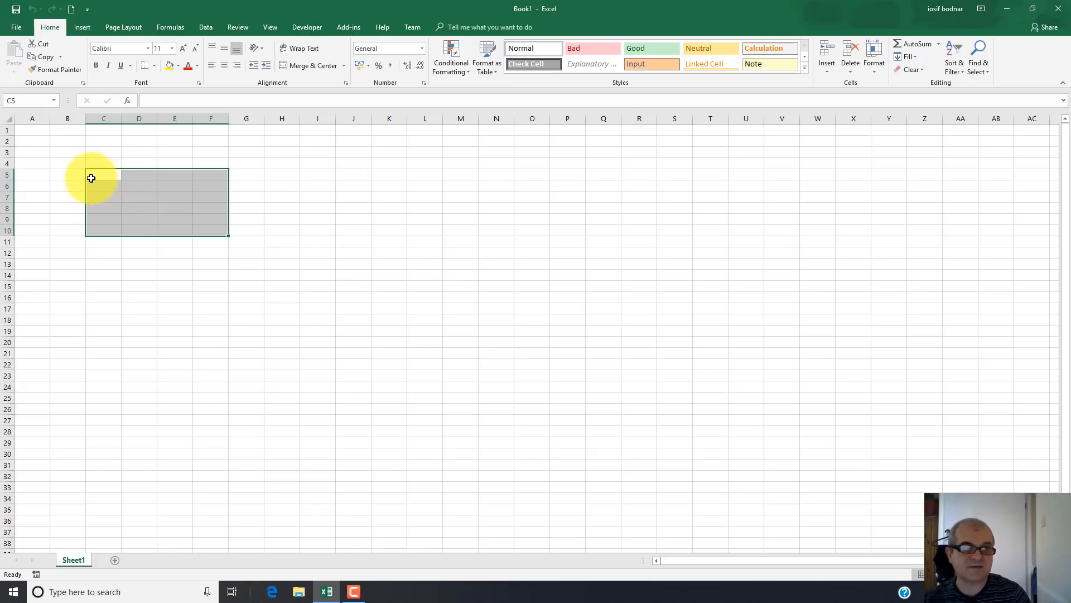
{"action": "mouse_move", "coordinate": [103, 181]}
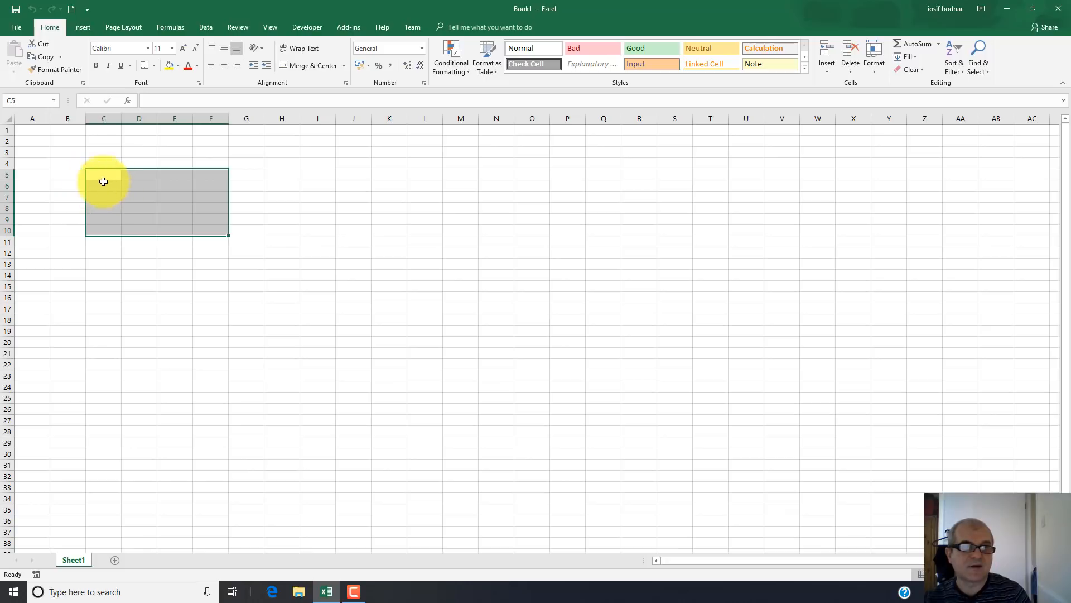
{"action": "mouse_move", "coordinate": [98, 188]}
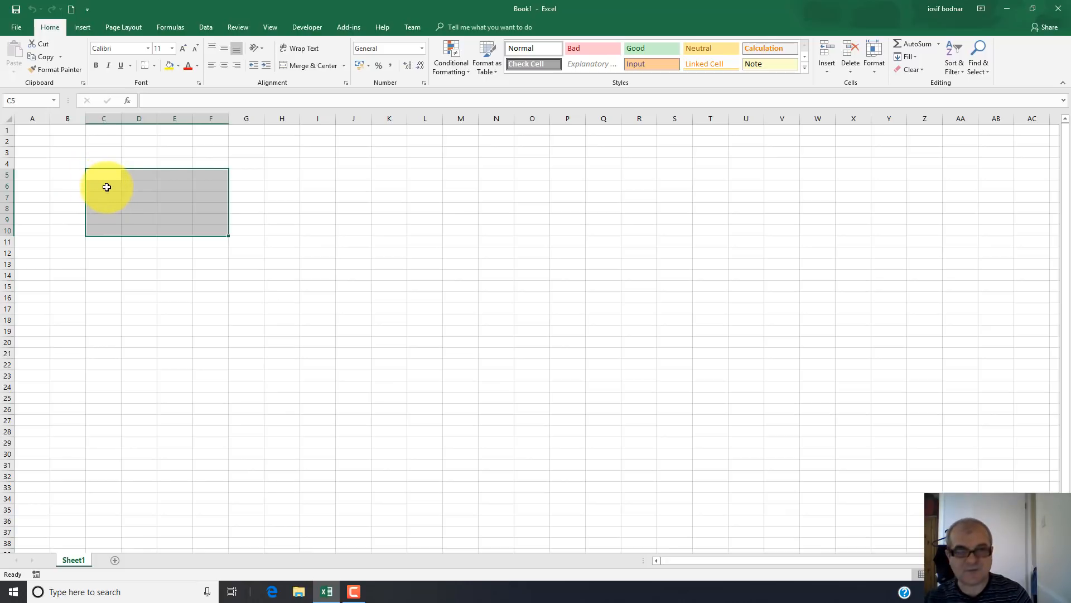
{"action": "mouse_move", "coordinate": [260, 205]}
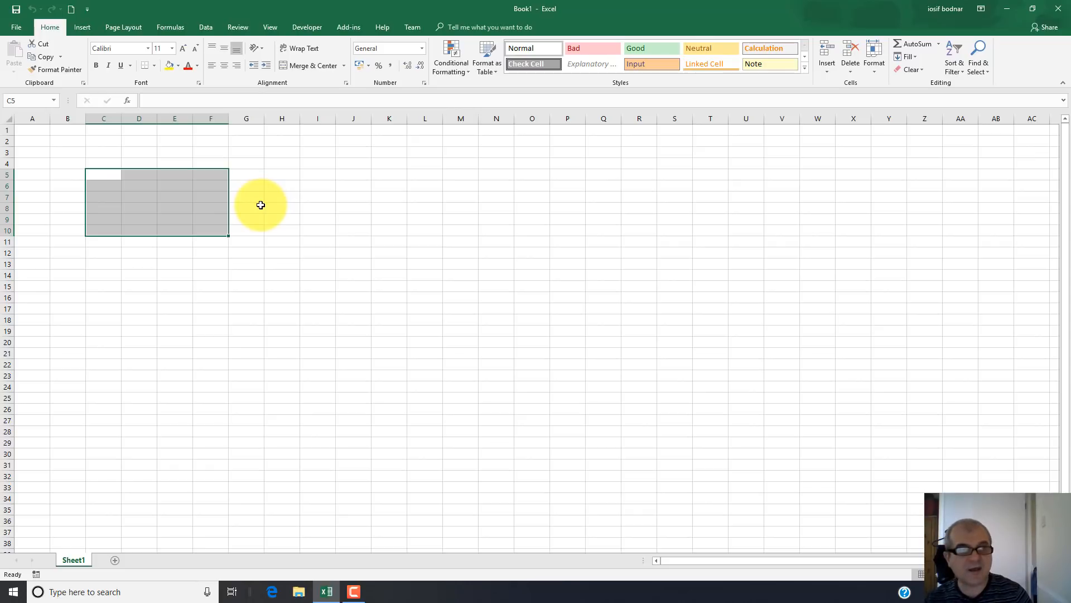
Step: Enter the letters A to F down C5:C10 and move to D5 for the values
{"action": "type", "text": "A"}
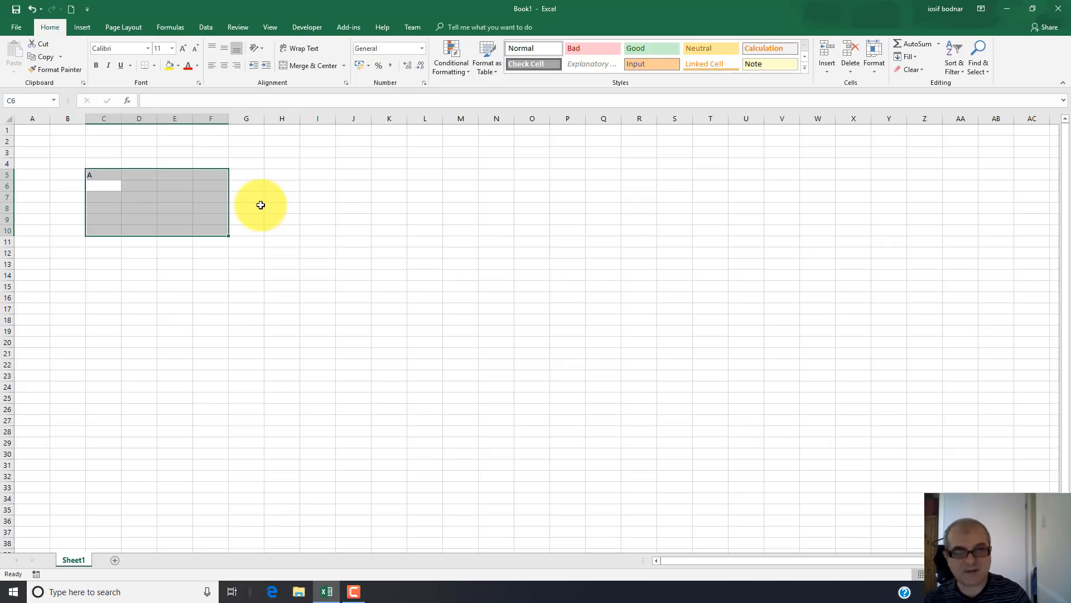
{"action": "type", "text": "C"}
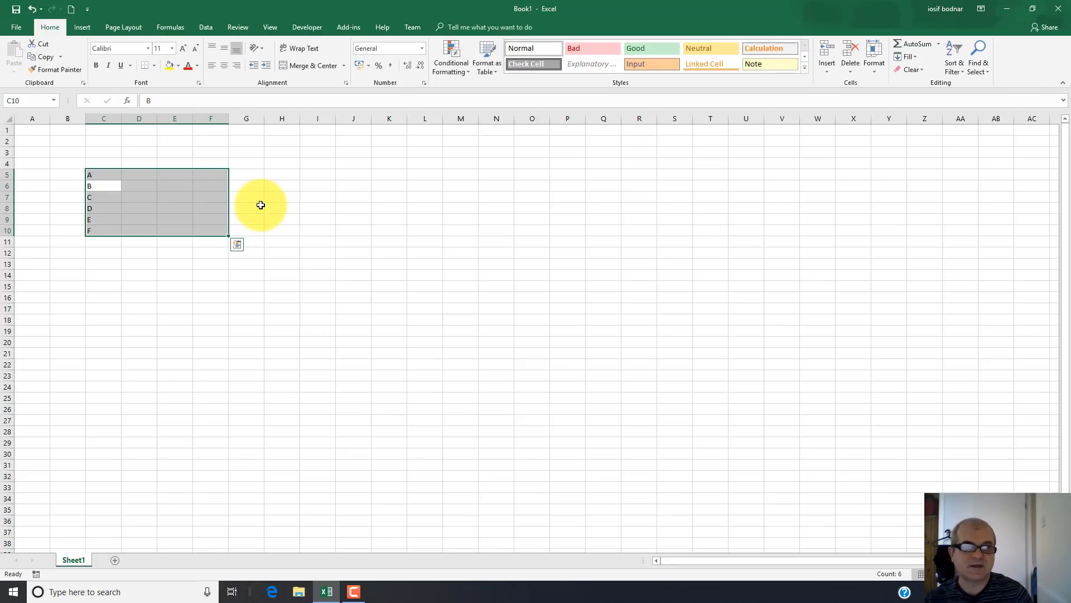
{"action": "left_click", "coordinate": [103, 174]}
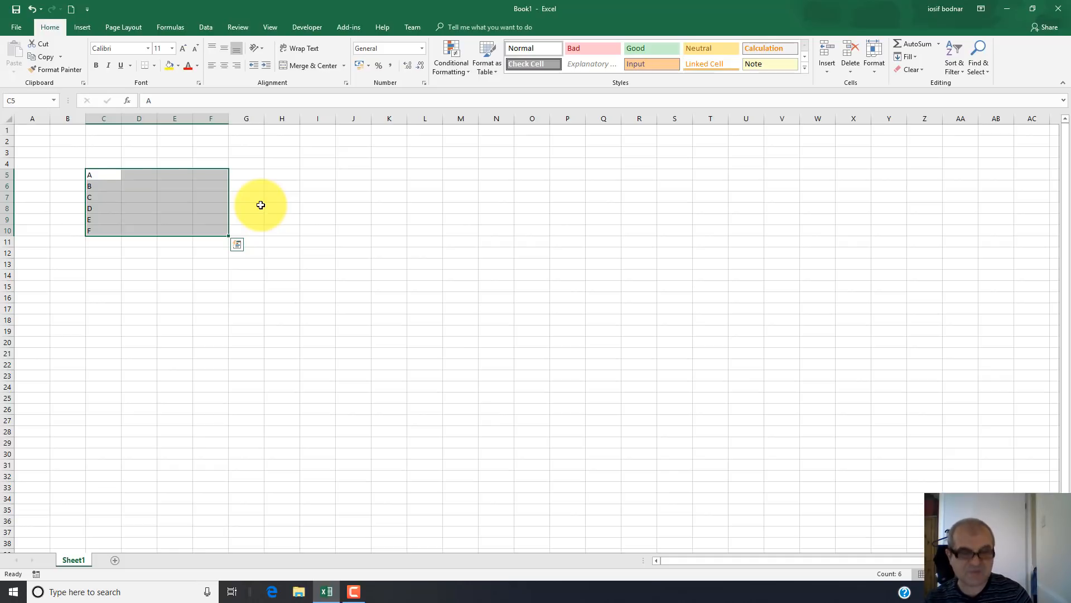
{"action": "left_click", "coordinate": [139, 175]}
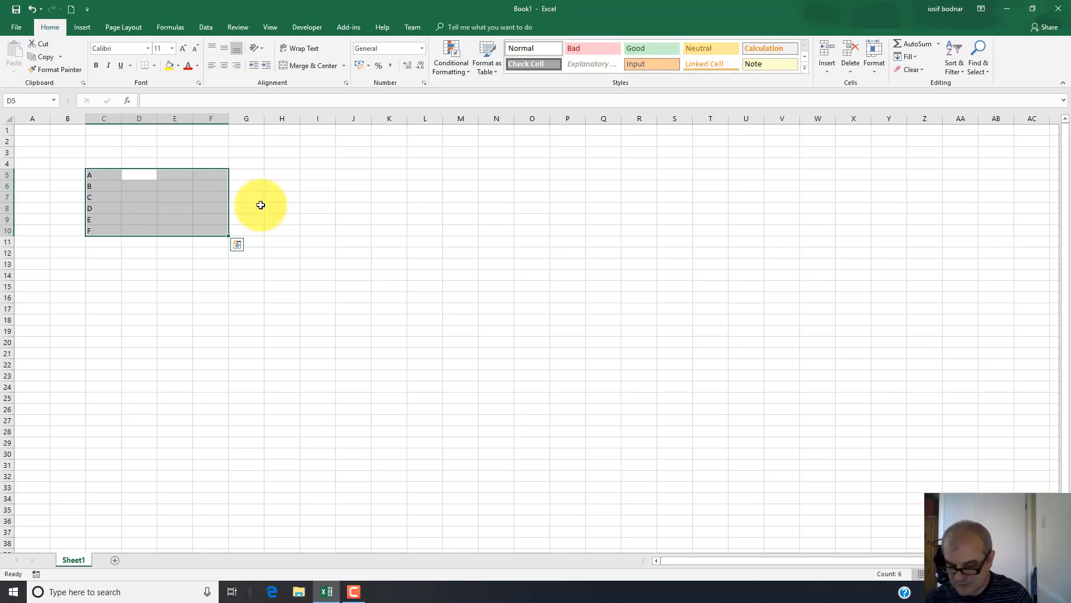
Step: Enter 100, 150, 200, 250, 300 and 350 down D5:D10, then move to E5
{"action": "type", "text": "100"}
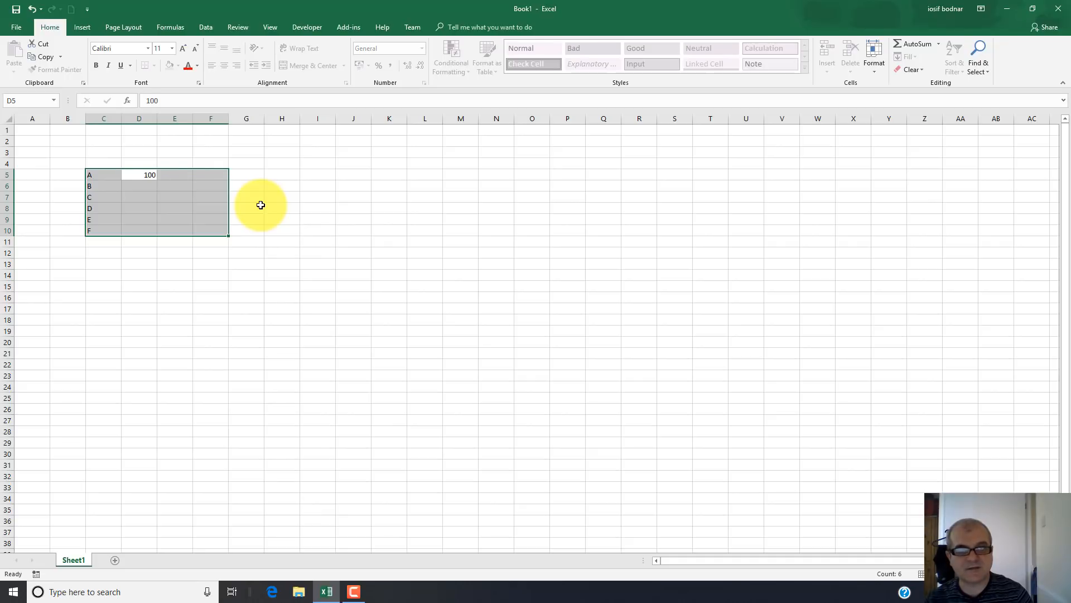
{"action": "type", "text": "150"}
{"action": "left_click", "coordinate": [139, 198]}
{"action": "type", "text": "2"}
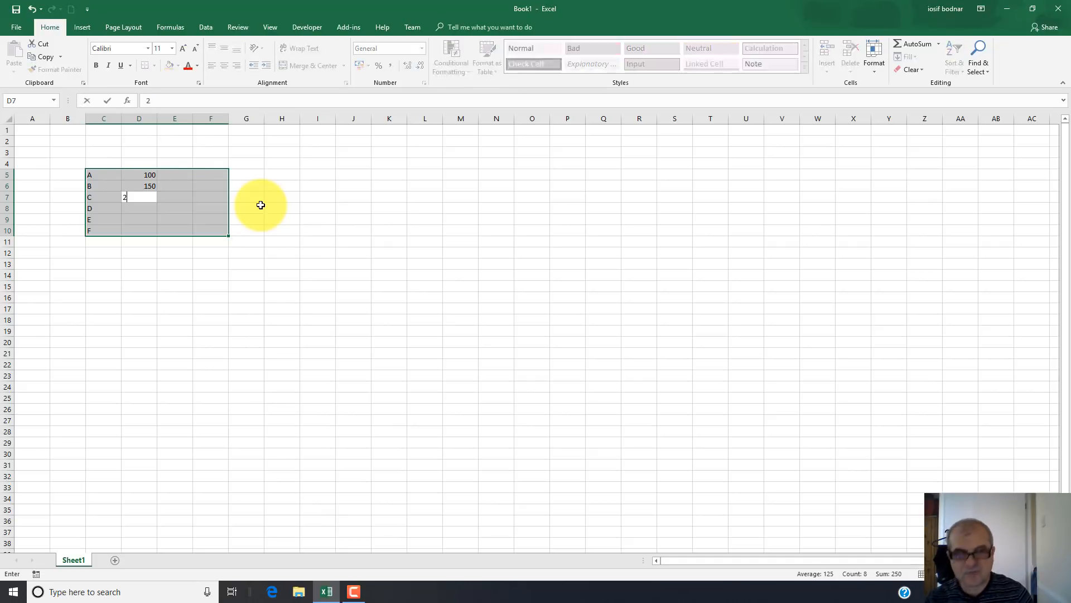
{"action": "key", "text": "Return"}
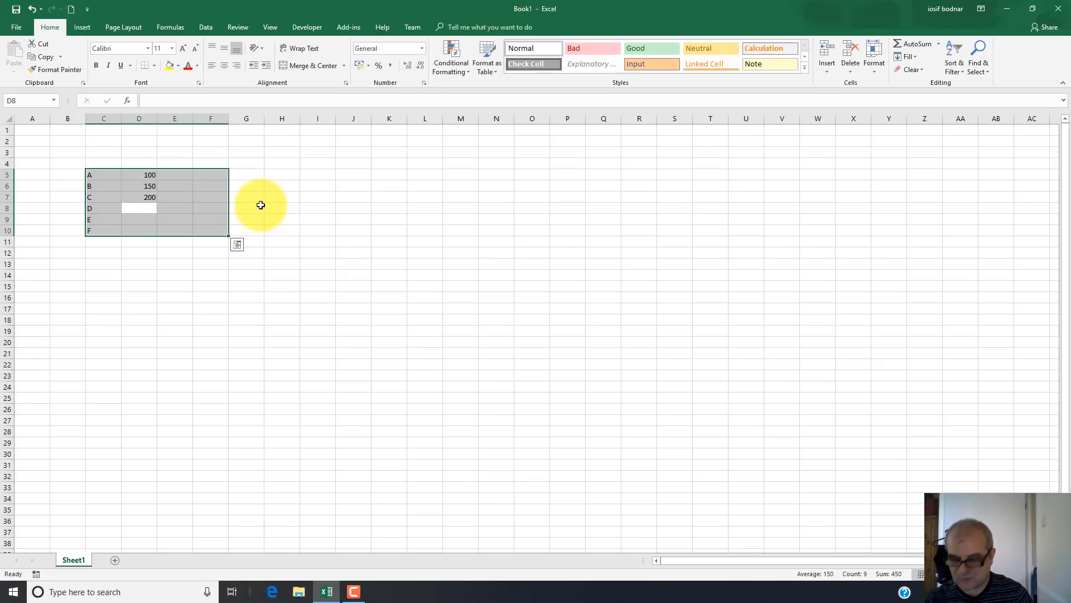
{"action": "type", "text": "250"}
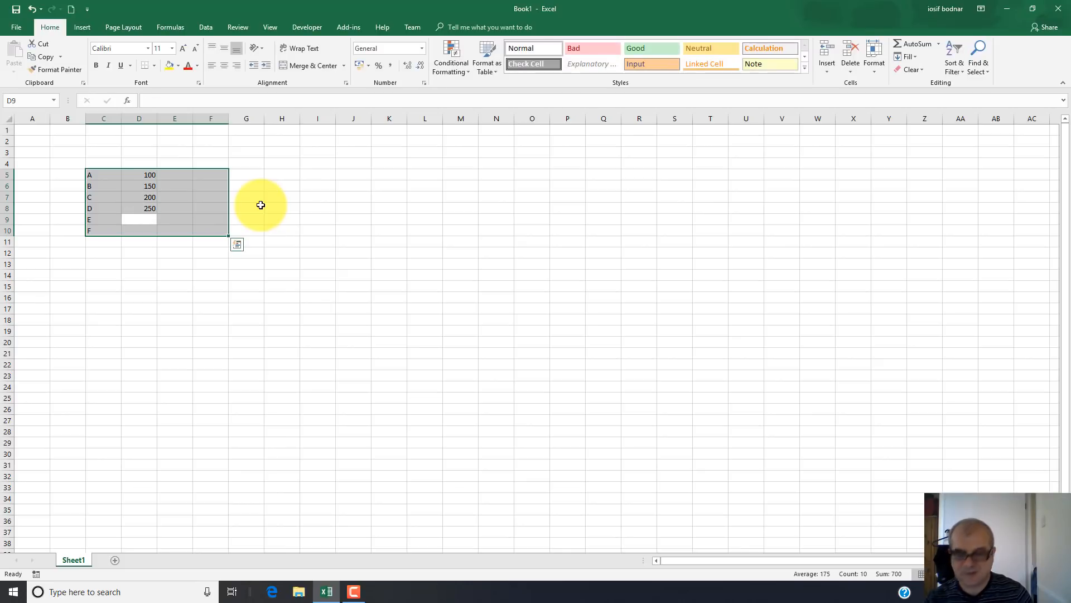
{"action": "type", "text": "300"}
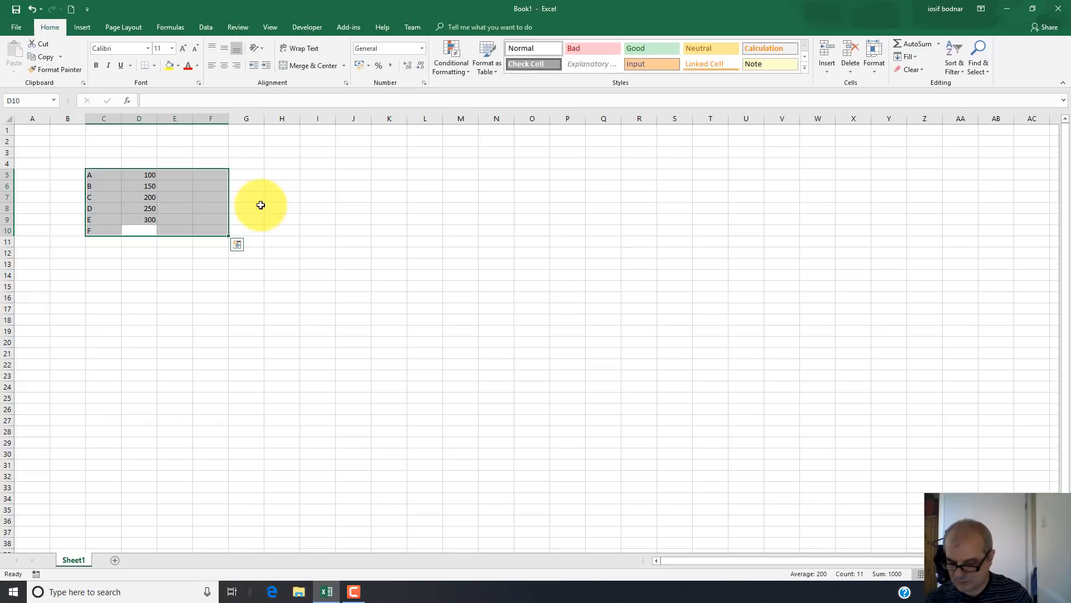
{"action": "type", "text": "350"}
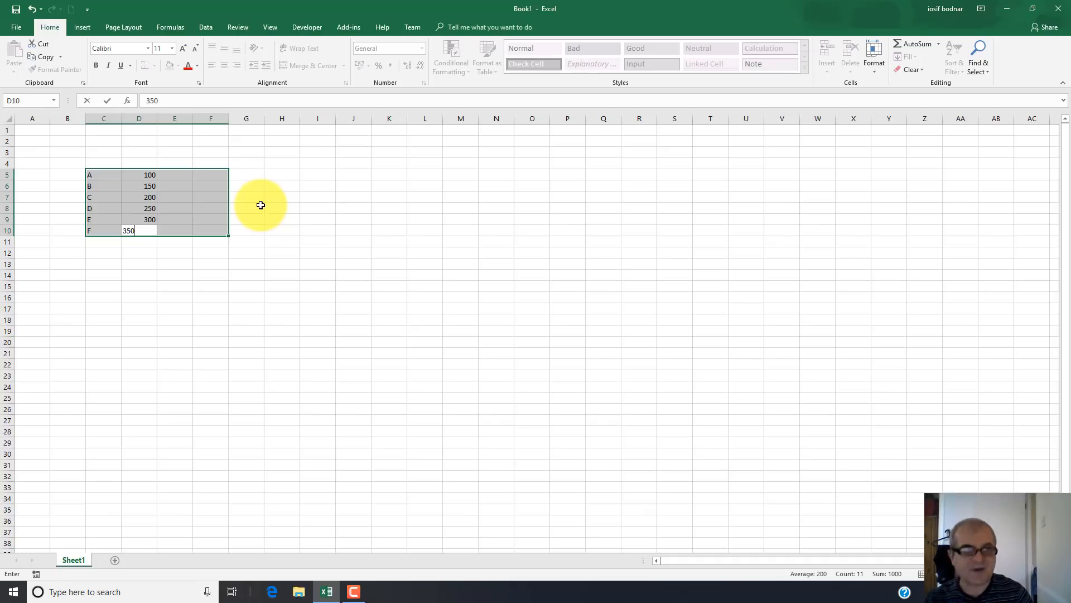
{"action": "key", "text": "Return"}
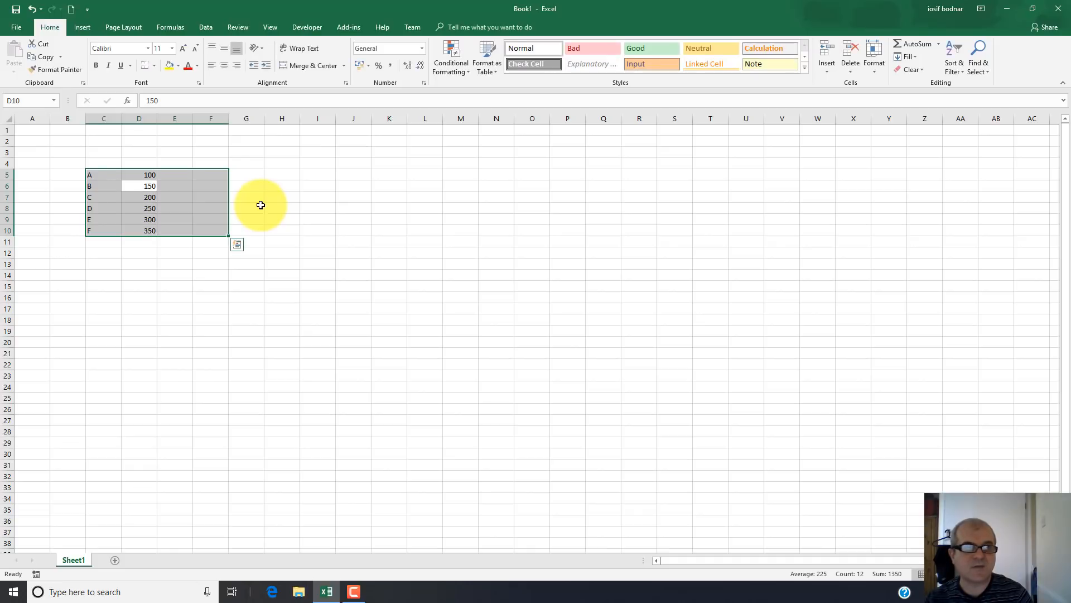
{"action": "left_click", "coordinate": [138, 174]}
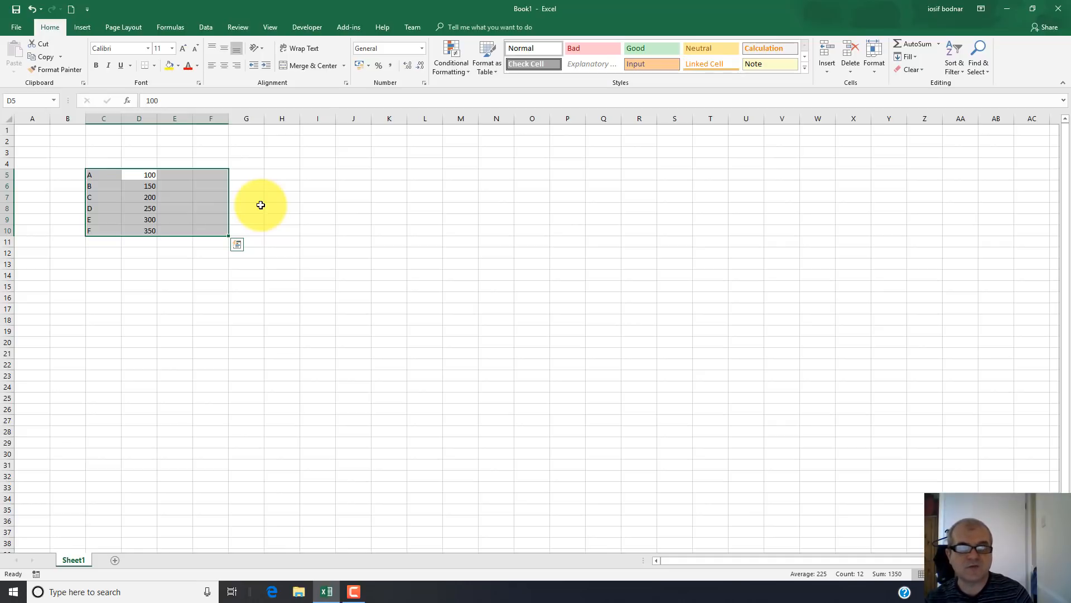
{"action": "left_click", "coordinate": [174, 174]}
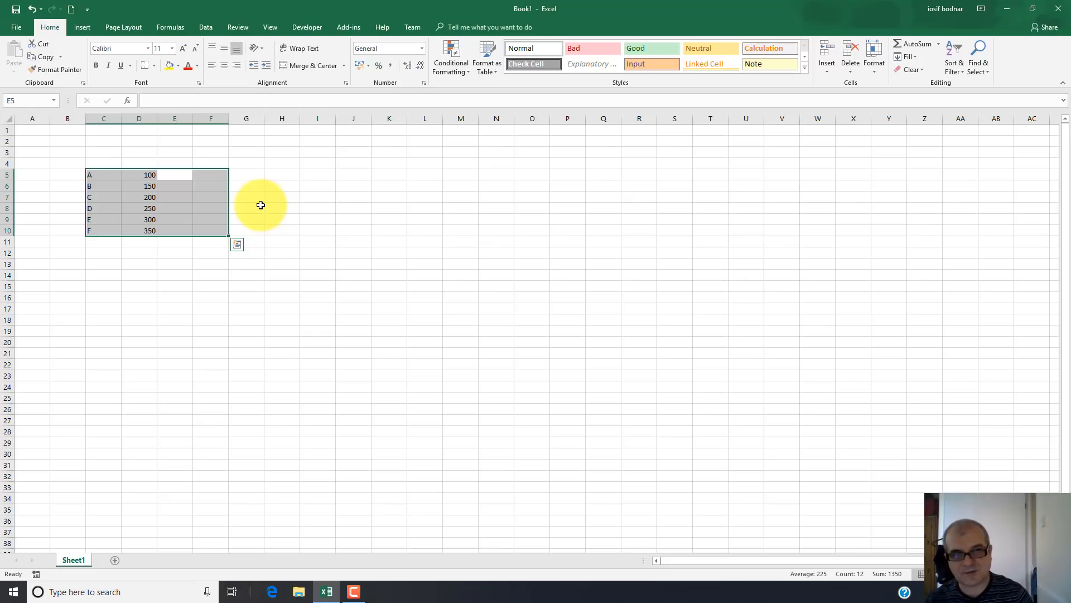
Step: Enter 400, 450 and 500 down E5:E7, moving around within the block
{"action": "type", "text": "400"}
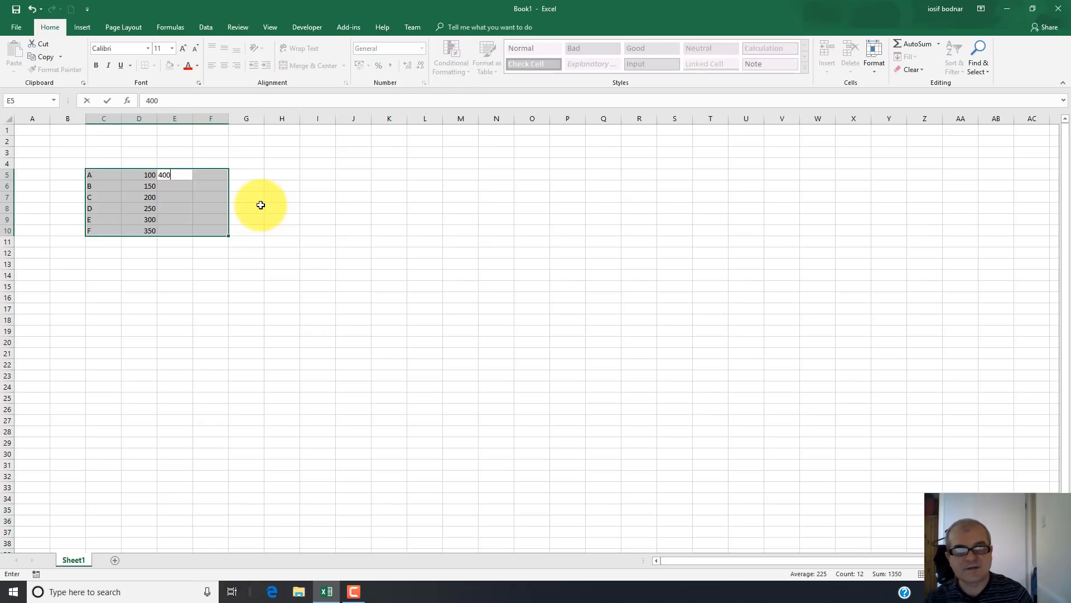
{"action": "key", "text": "Return"}
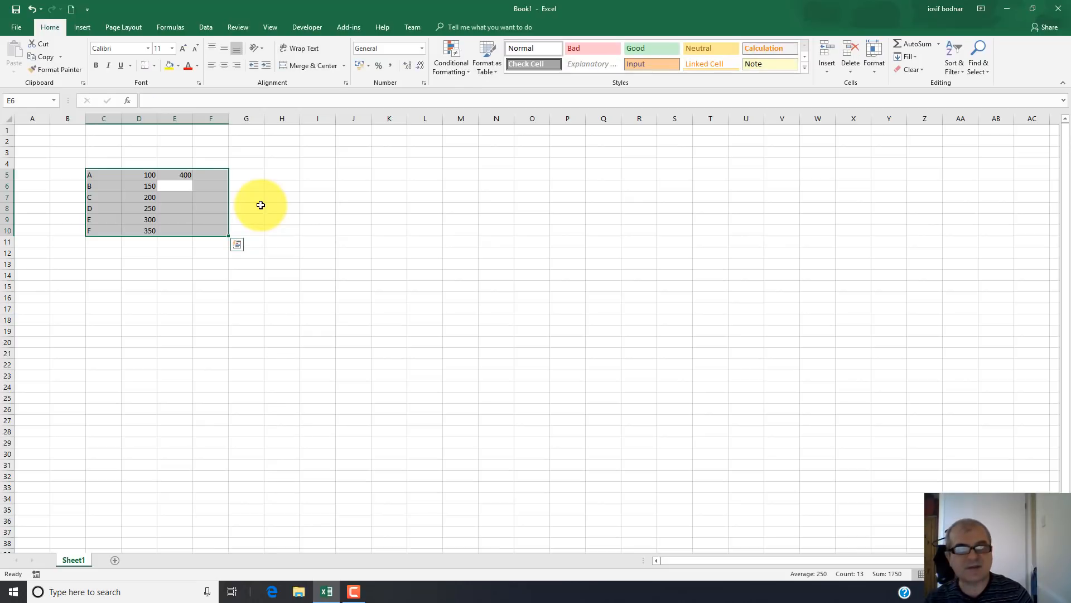
{"action": "type", "text": "450"}
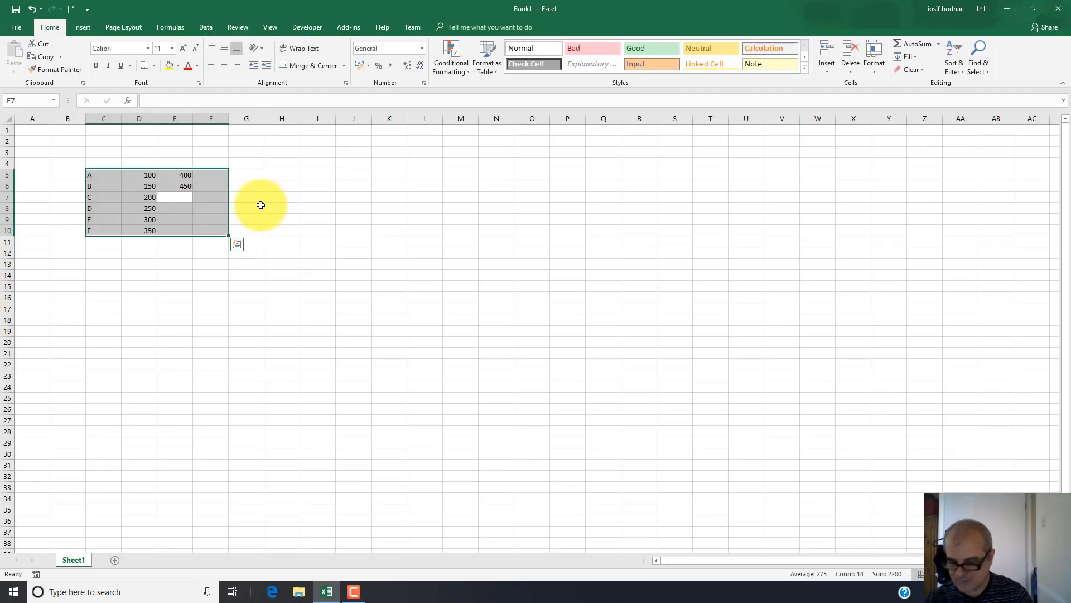
{"action": "type", "text": "500"}
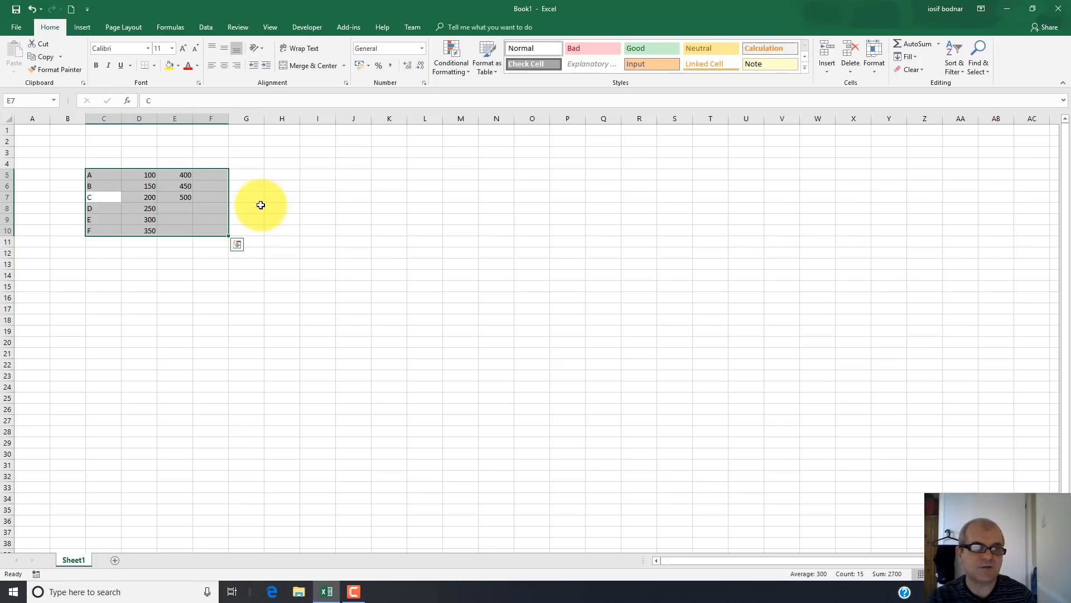
{"action": "left_click", "coordinate": [103, 196]}
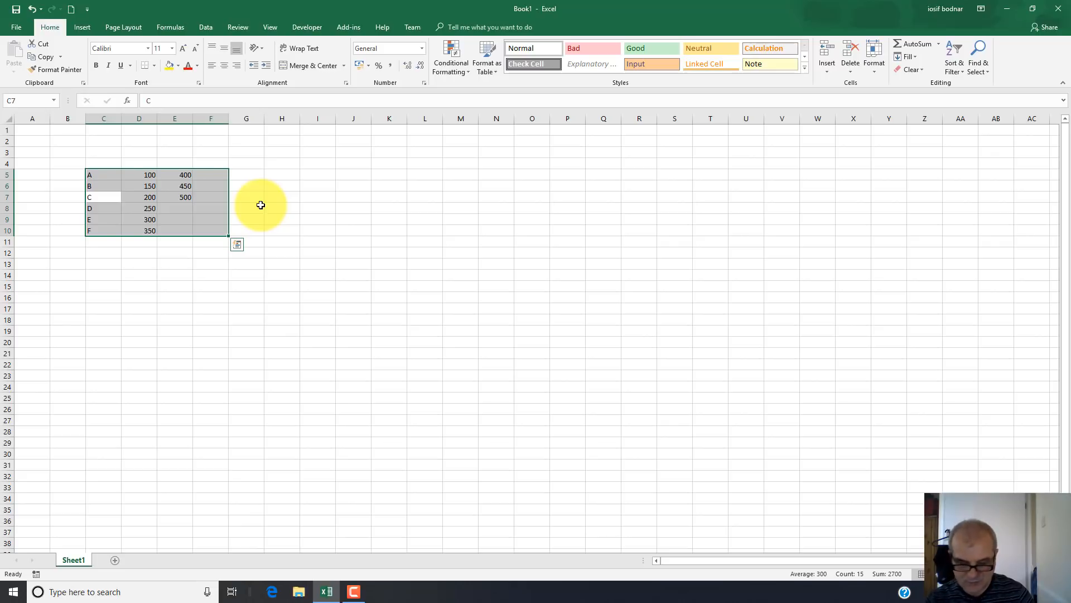
{"action": "left_click", "coordinate": [103, 186]}
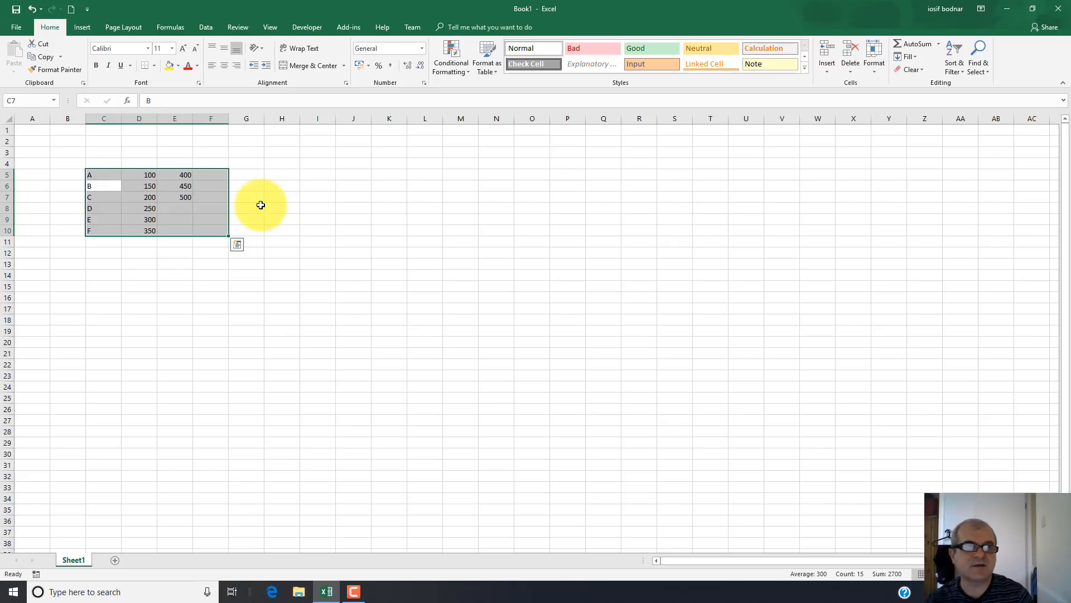
{"action": "left_click", "coordinate": [102, 174]}
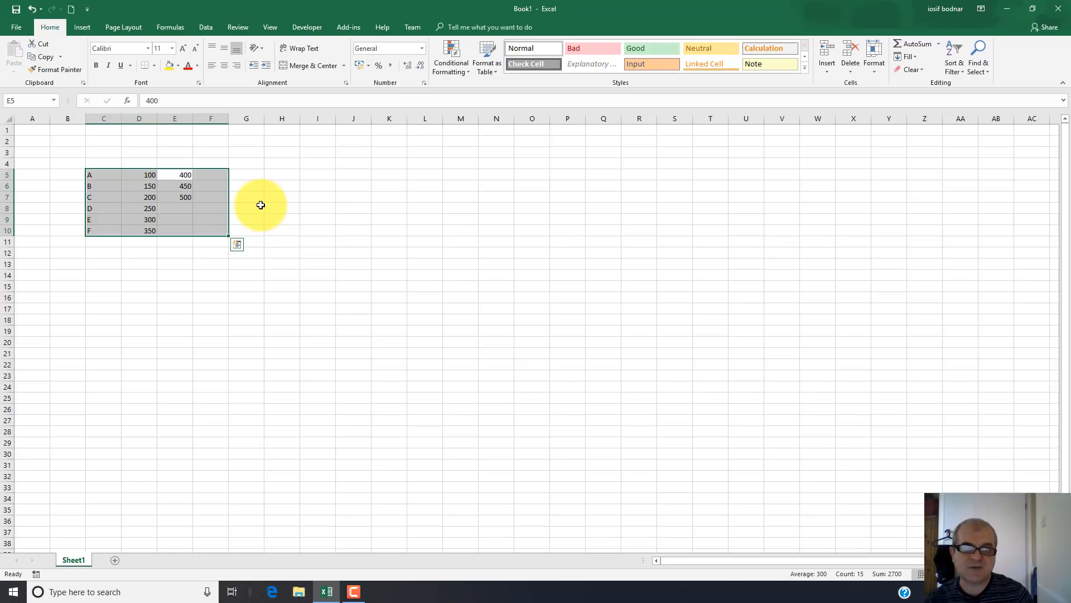
Step: Complete E8:E10 with 550, 600 and 650, wrapping back to E5
{"action": "left_click", "coordinate": [174, 209]}
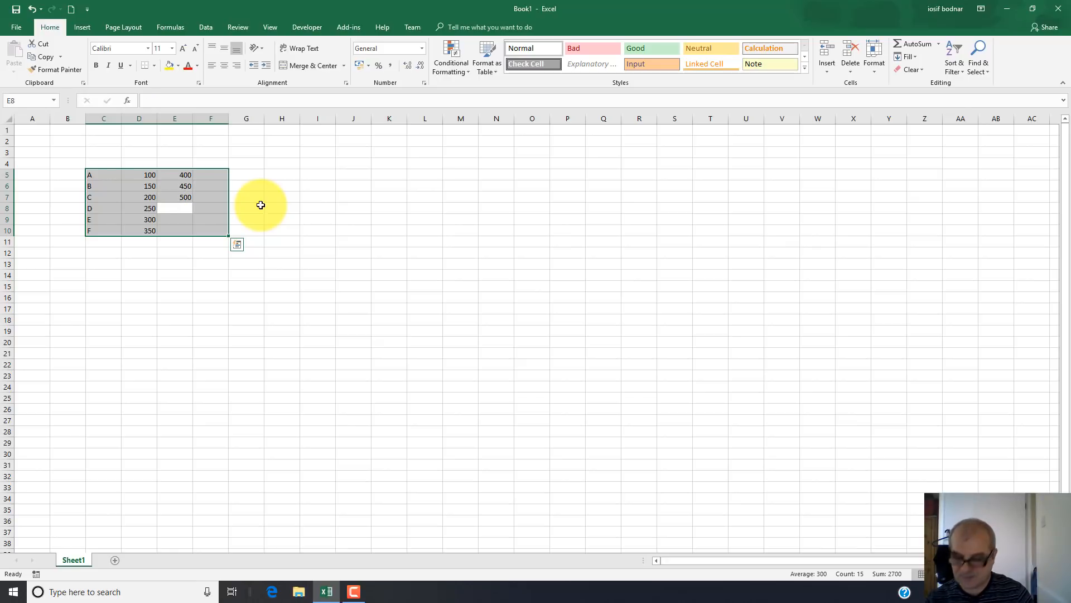
{"action": "type", "text": "5"}
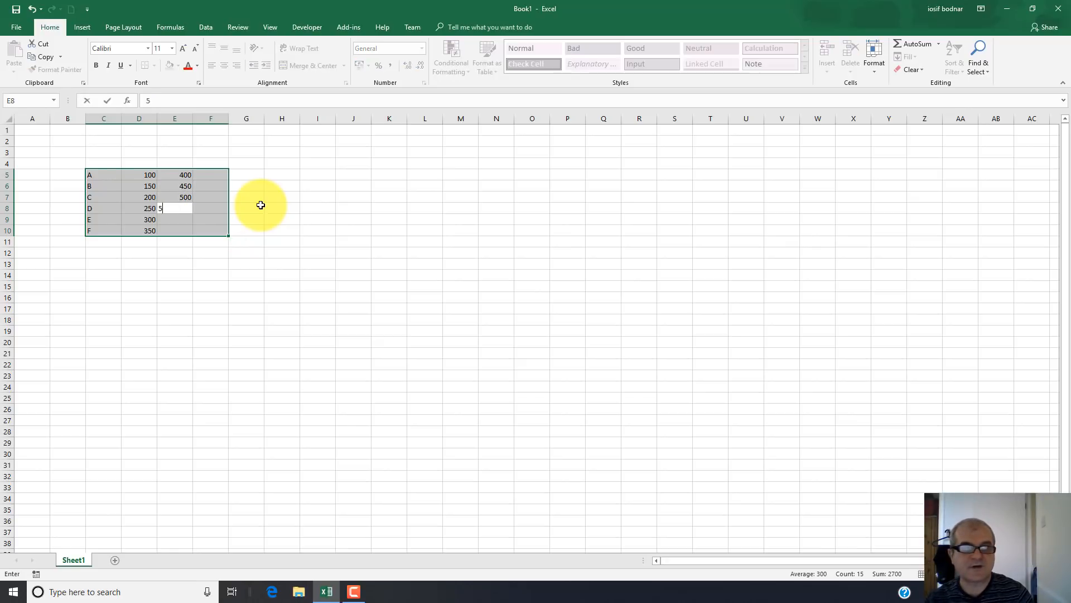
{"action": "type", "text": "50"}
{"action": "left_click", "coordinate": [174, 219]}
{"action": "type", "text": "600"}
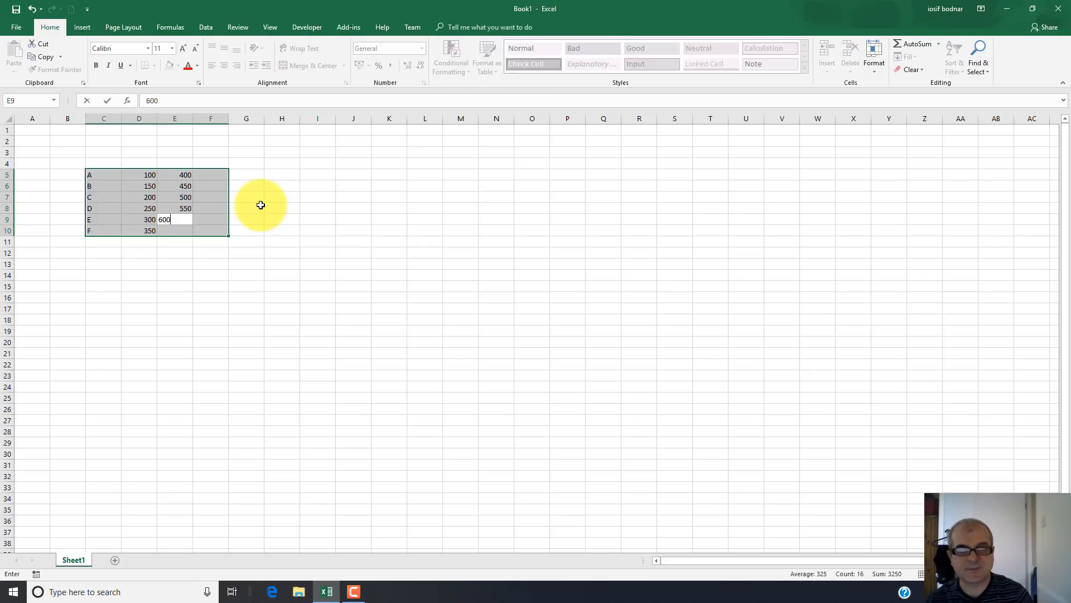
{"action": "key", "text": "Enter"}
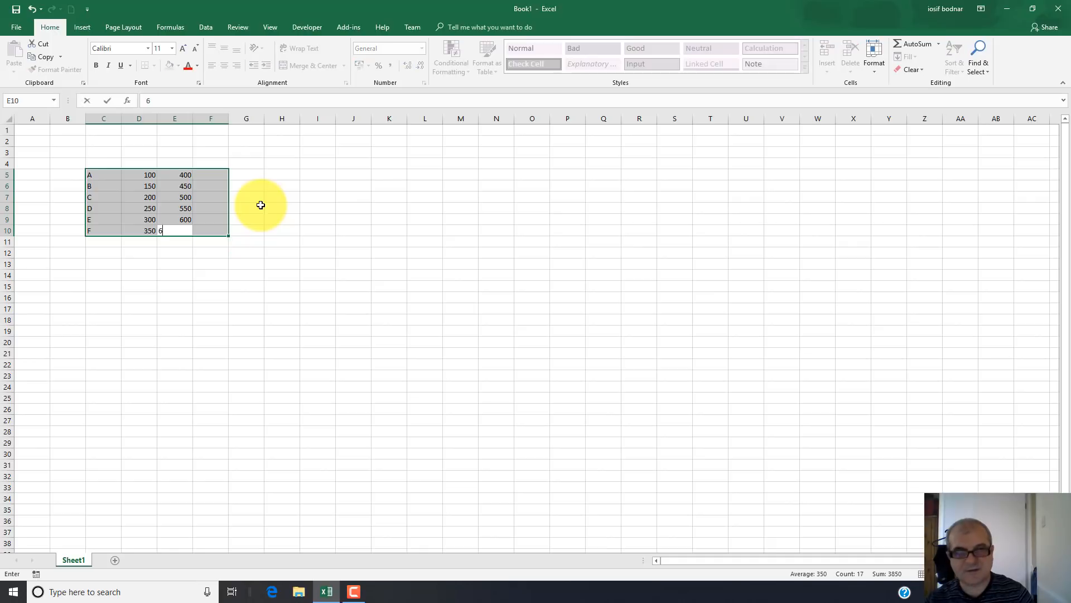
{"action": "type", "text": "50"}
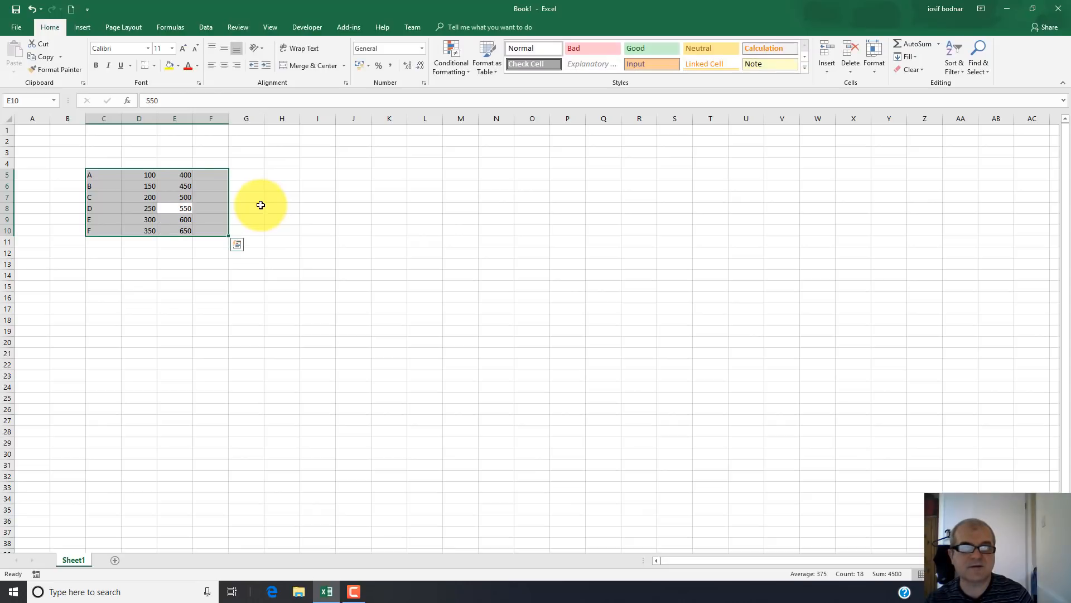
{"action": "left_click", "coordinate": [174, 175]}
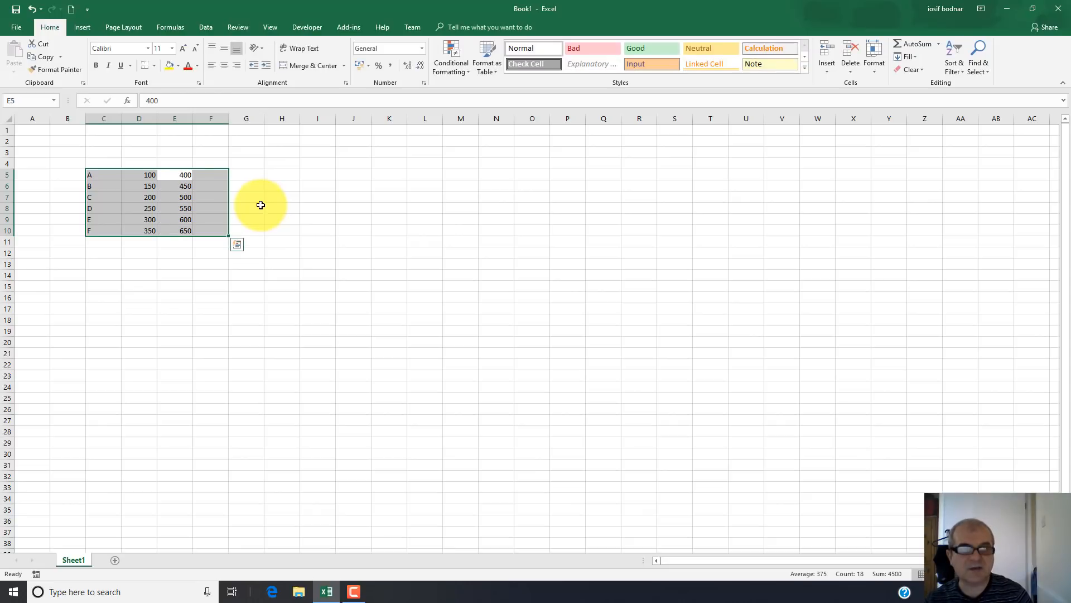
Step: Enter 700, 750, 800, 850 and 900 down F5:F9 and begin 950 in F10
{"action": "left_click", "coordinate": [211, 174]}
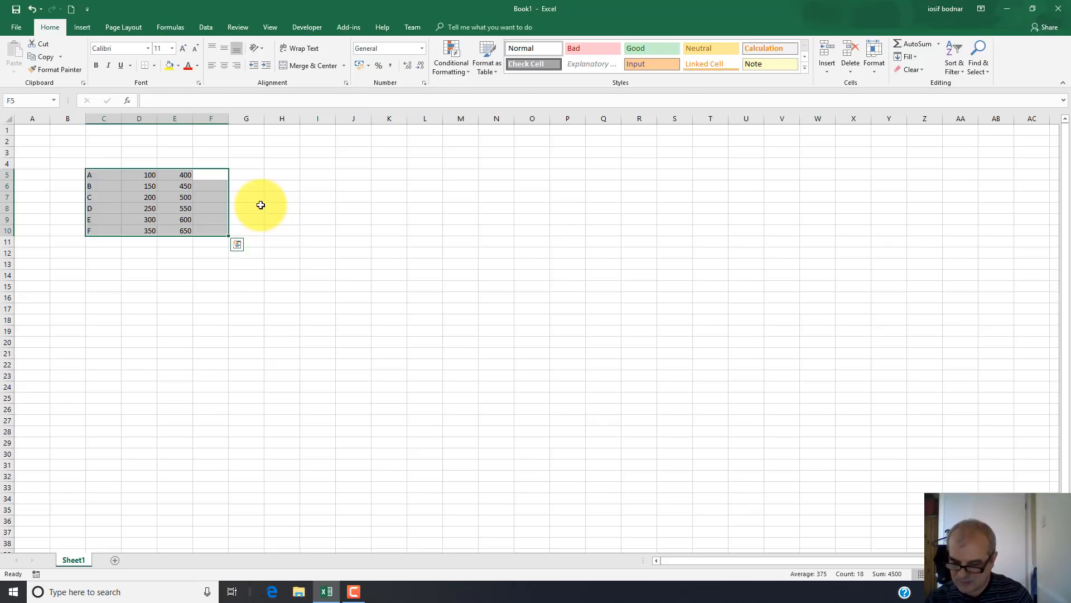
{"action": "type", "text": "700"}
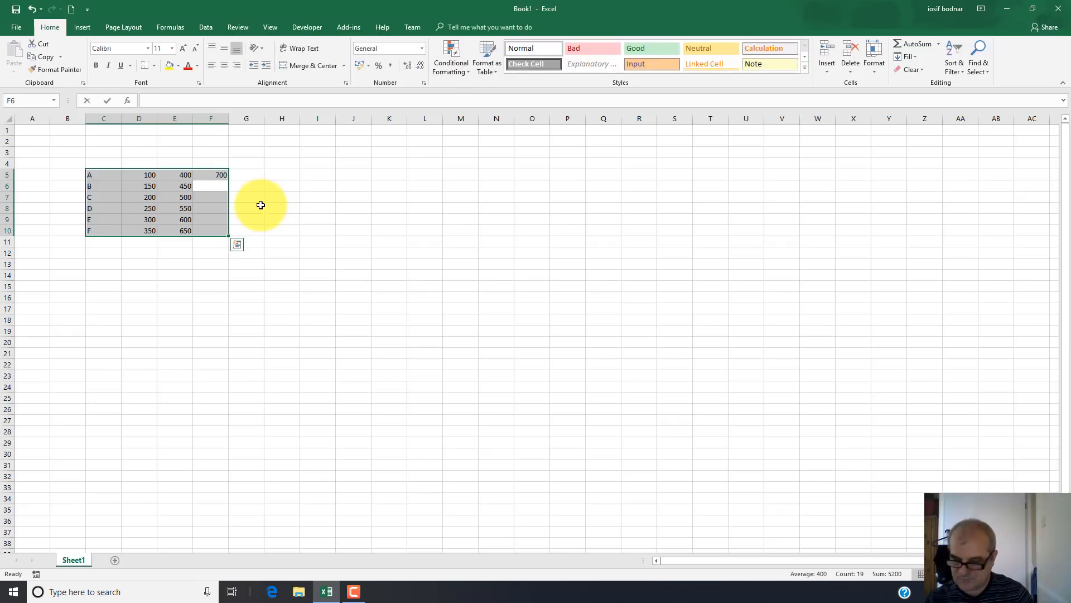
{"action": "type", "text": "750"}
{"action": "left_click", "coordinate": [210, 197]}
{"action": "type", "text": "80"}
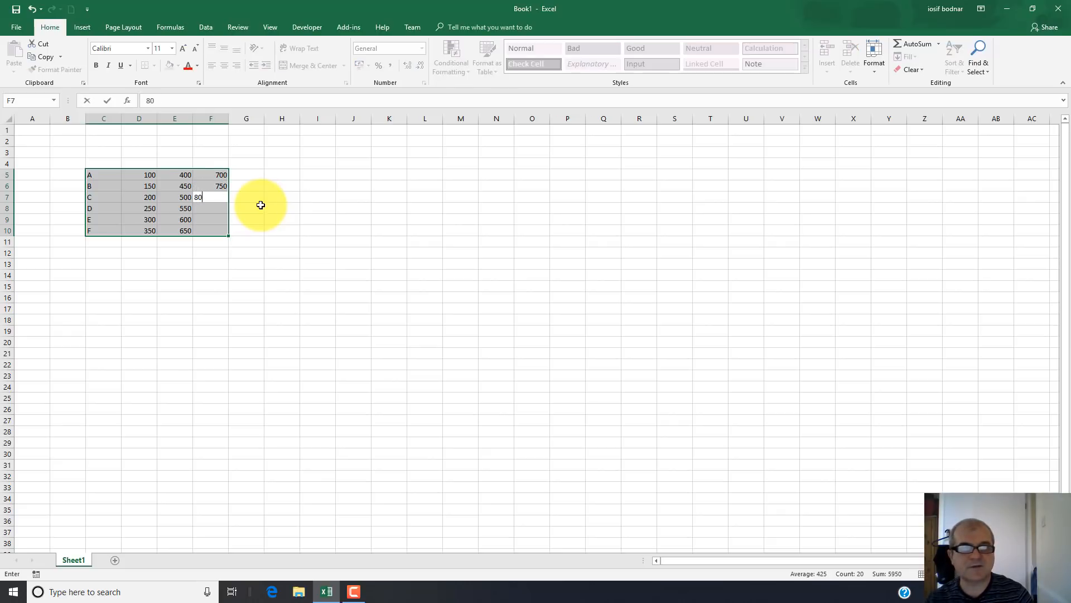
{"action": "key", "text": "Return"}
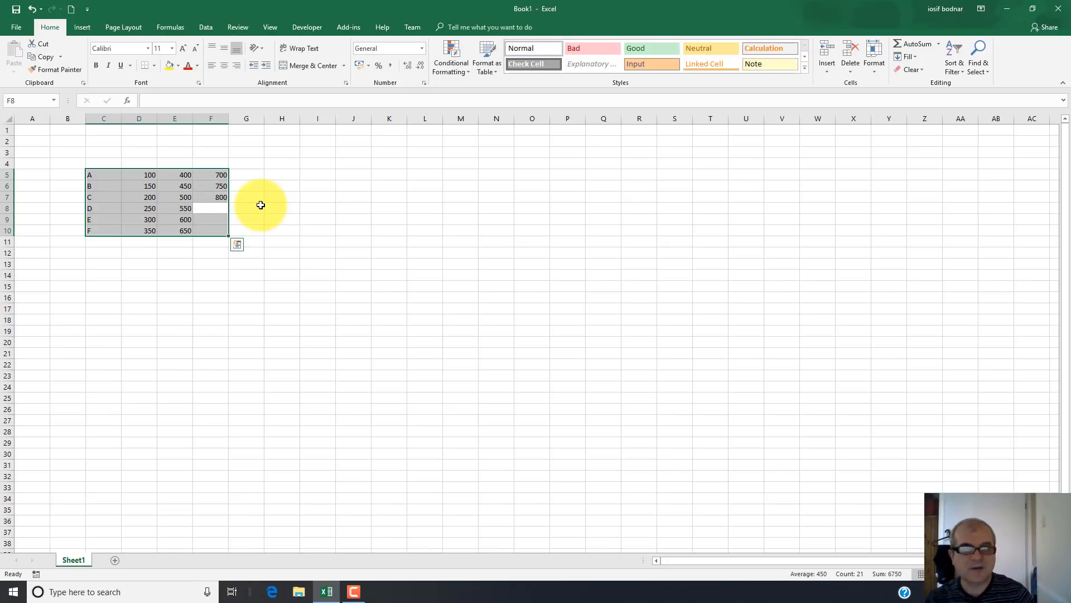
{"action": "type", "text": "850"}
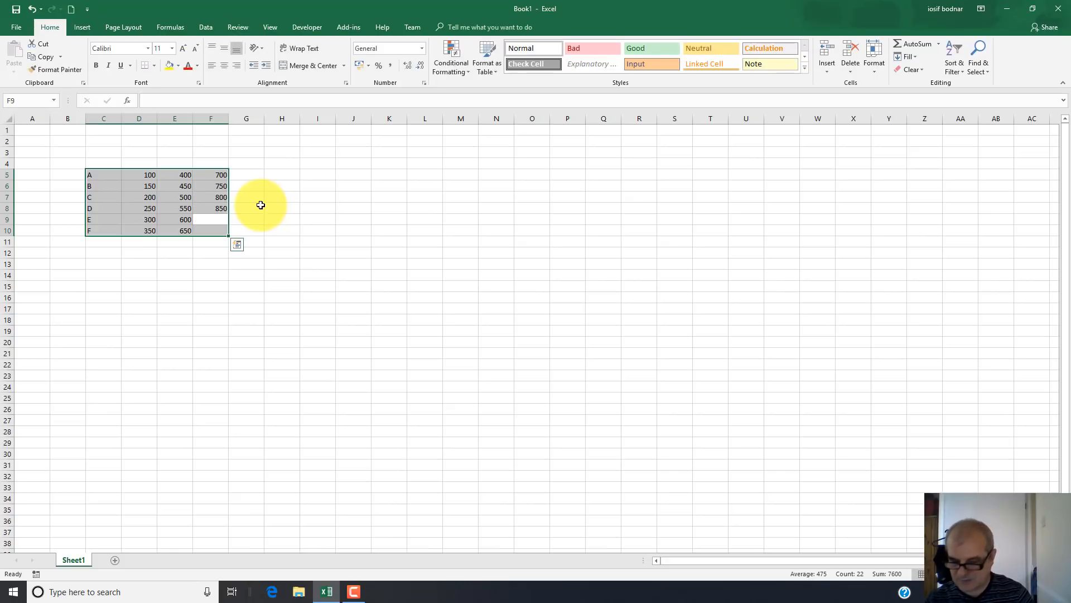
{"action": "type", "text": "900"}
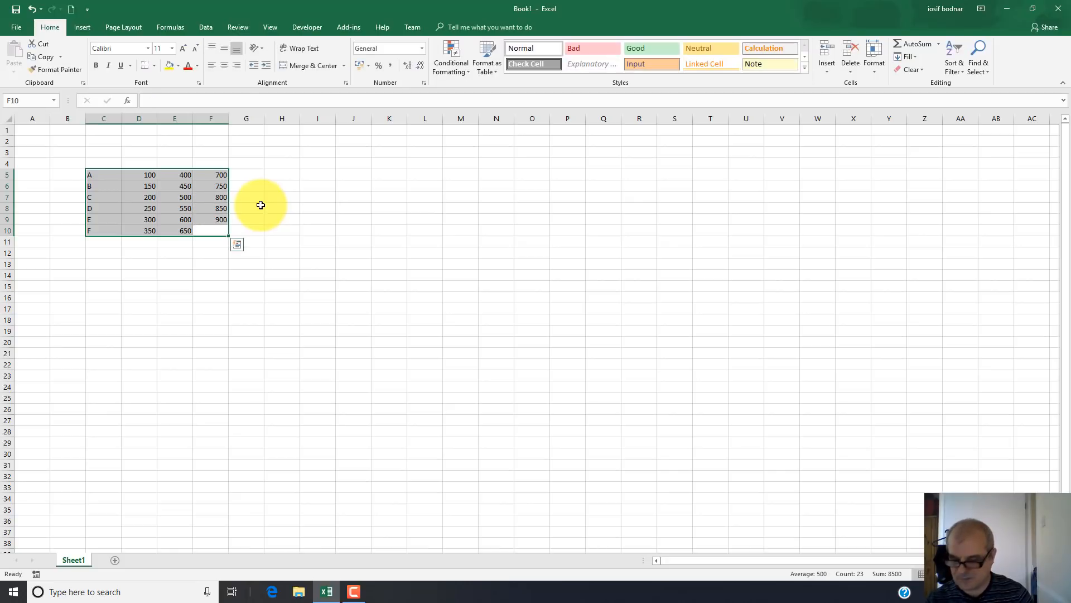
{"action": "type", "text": "950"}
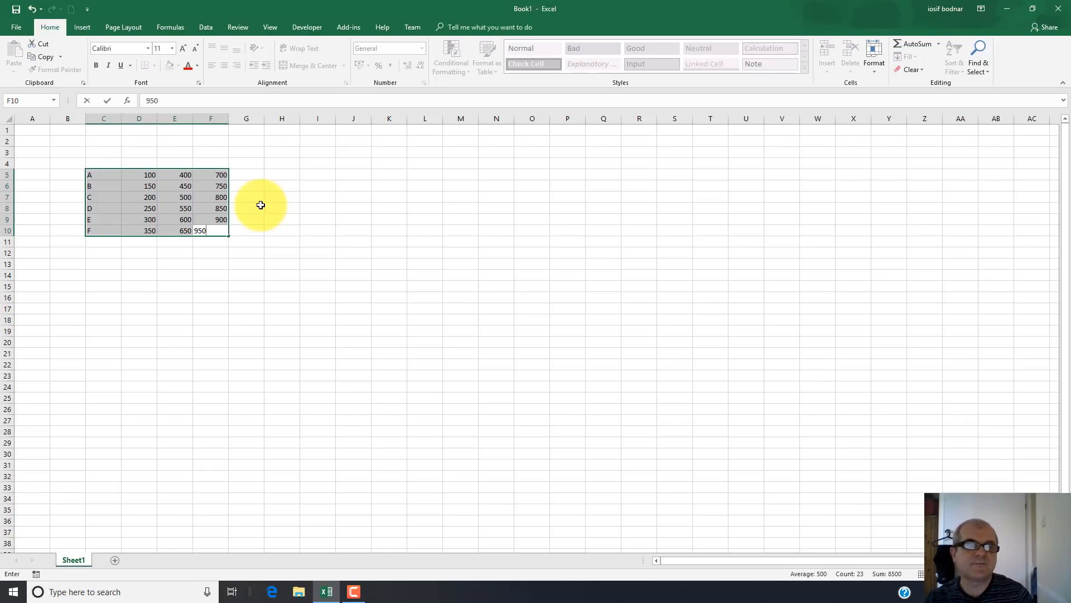
Step: Commit 950 in F10 and step the active cell through C5, C8 and E8
{"action": "key", "text": "Return"}
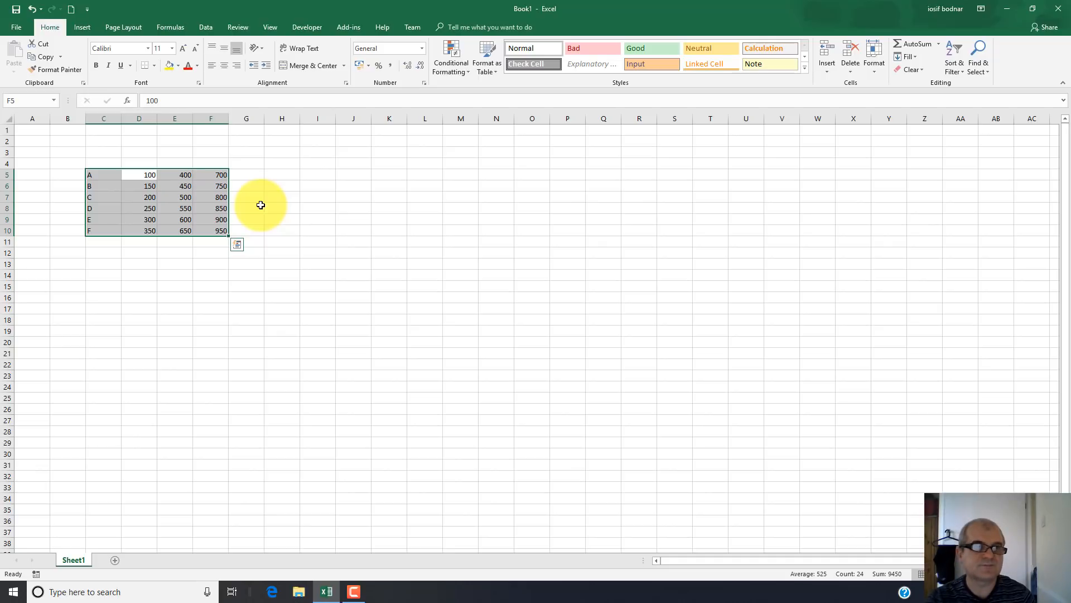
{"action": "left_click", "coordinate": [103, 174]}
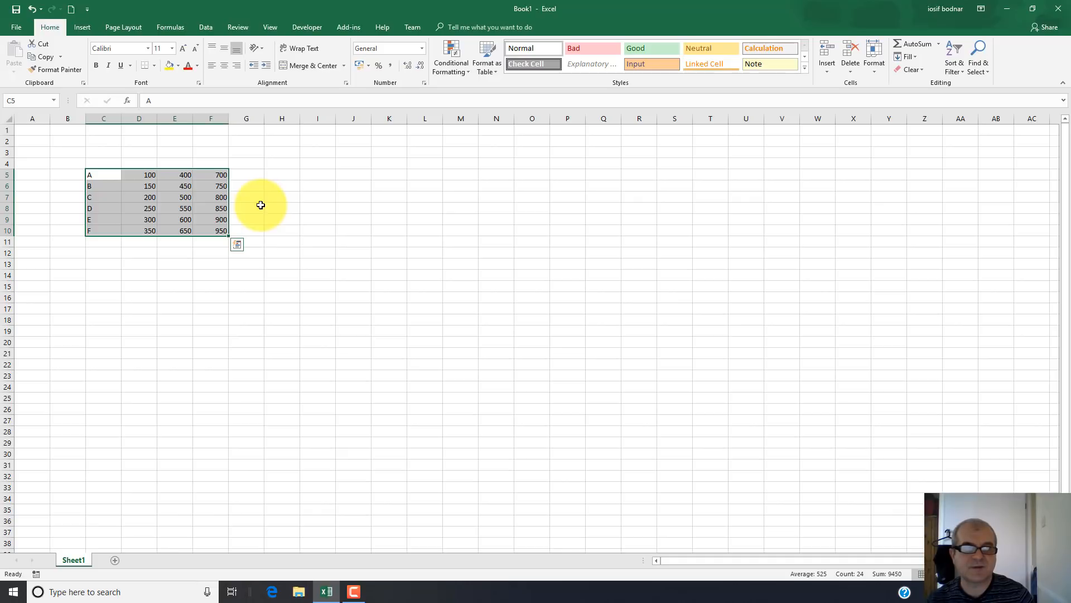
{"action": "left_click", "coordinate": [103, 196]}
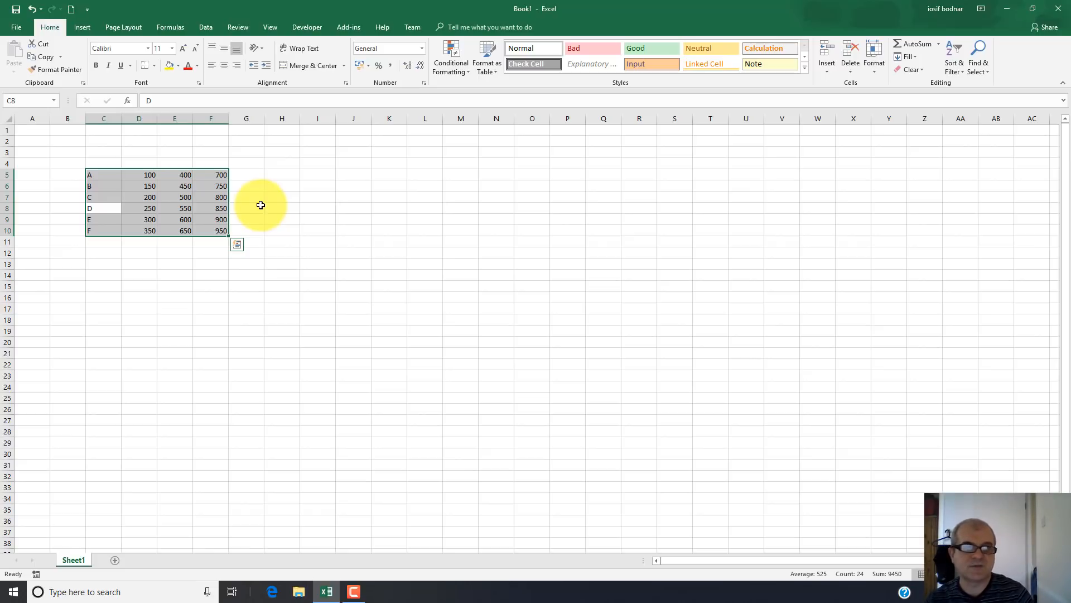
{"action": "left_click", "coordinate": [174, 209]}
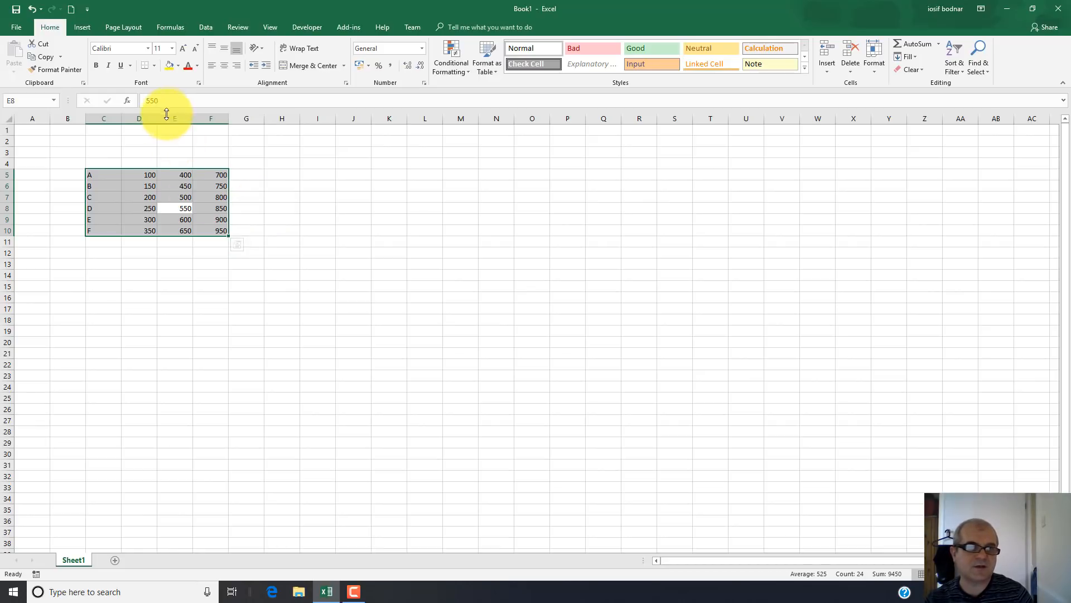
{"action": "mouse_move", "coordinate": [399, 239]}
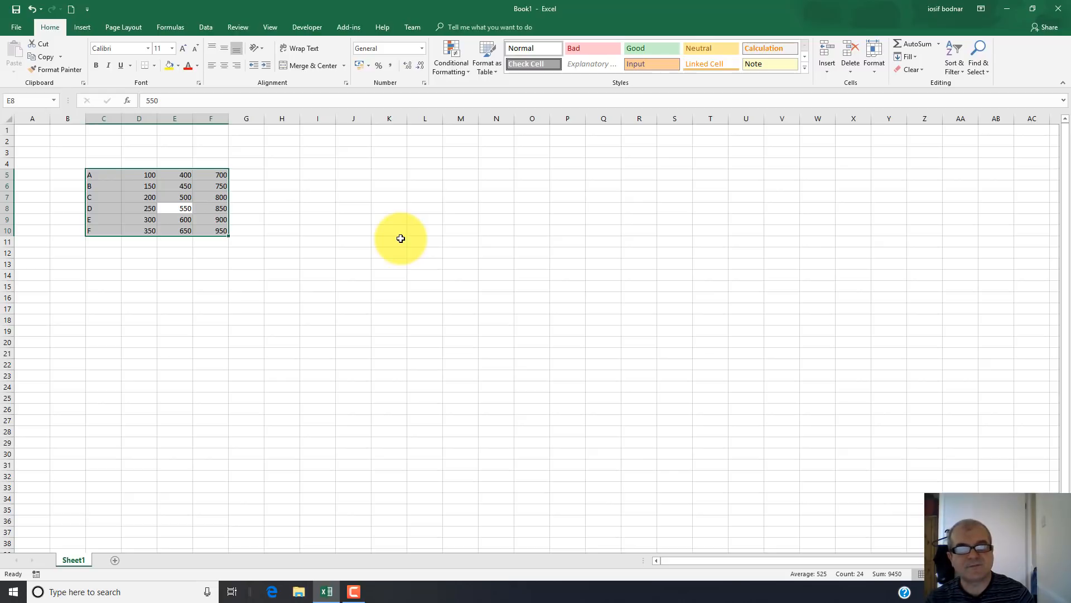
Step: Enlarge the selection to the block A1:Z36
{"action": "left_click_drag", "start_coordinate": [174, 208], "coordinate": [373, 208]}
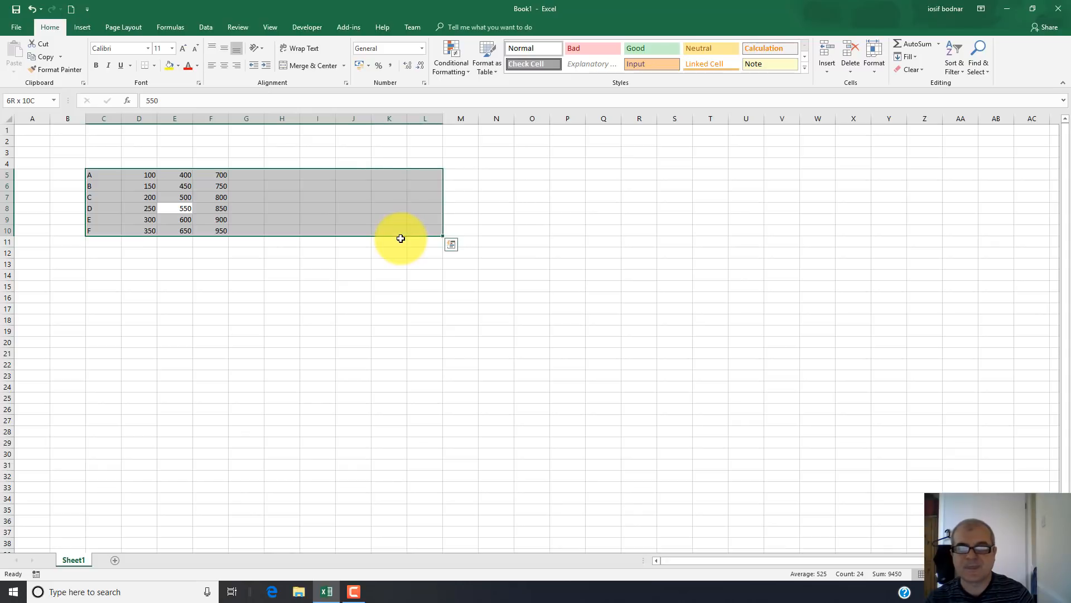
{"action": "left_click_drag", "start_coordinate": [424, 202], "coordinate": [461, 202]}
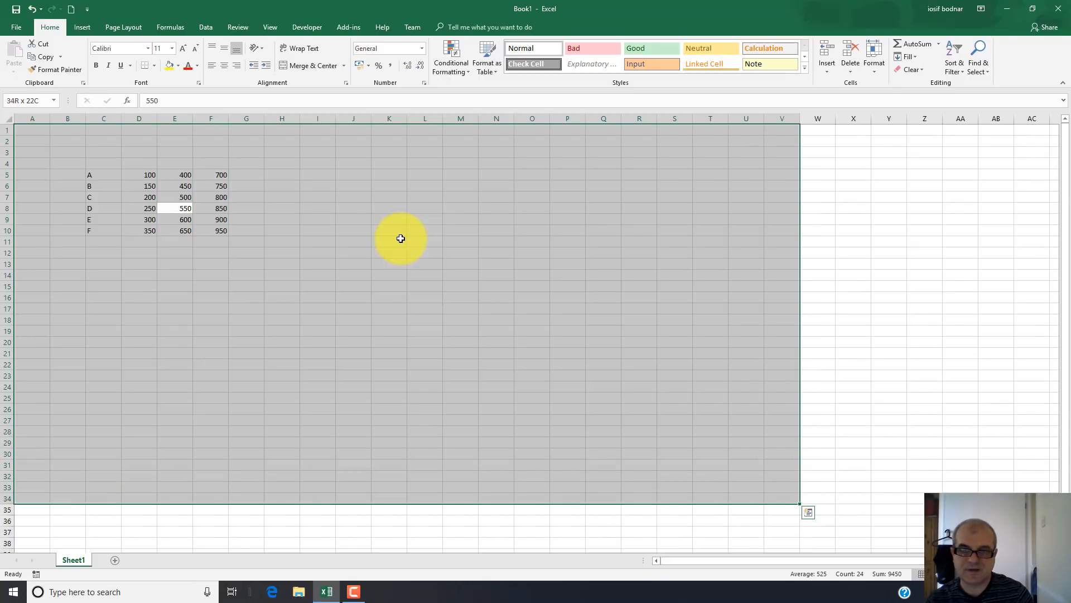
{"action": "left_click", "coordinate": [174, 207]}
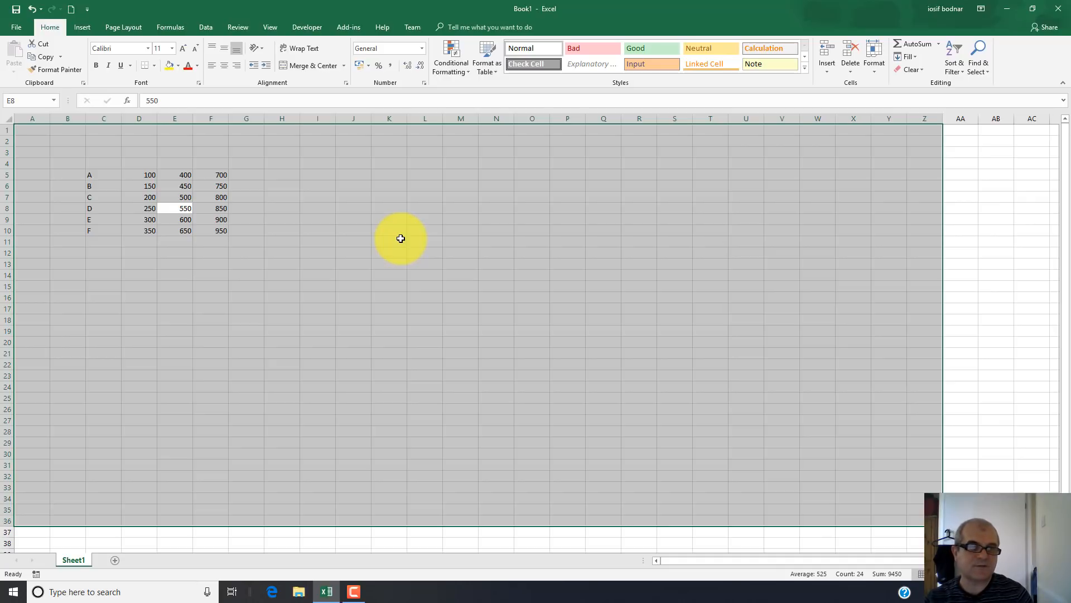
Step: Move the active cell up column G to G5 and enter 1000 there
{"action": "left_click", "coordinate": [246, 208]}
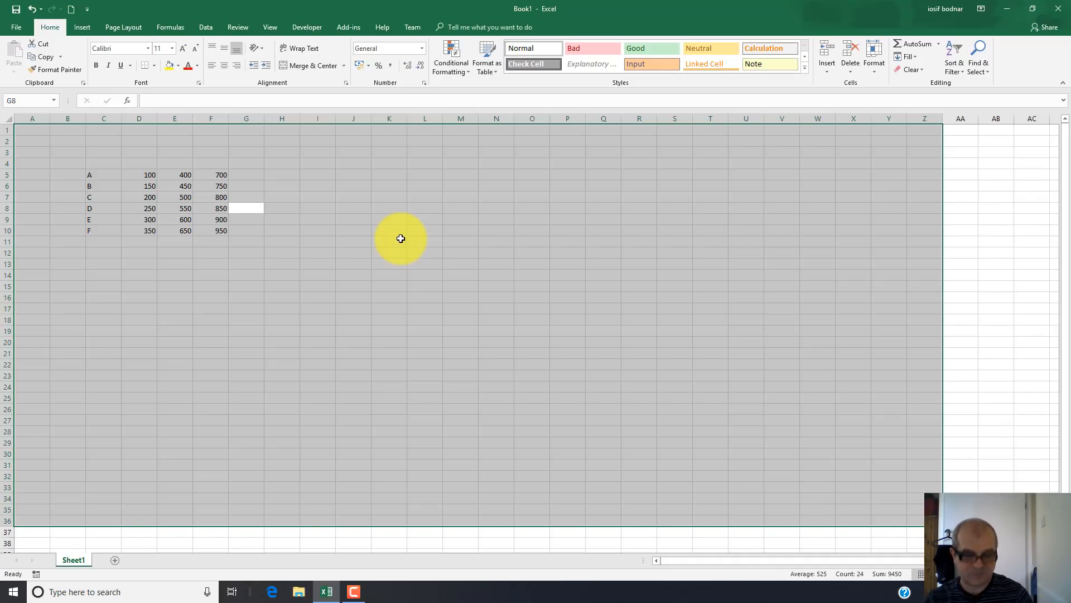
{"action": "left_click", "coordinate": [245, 196]}
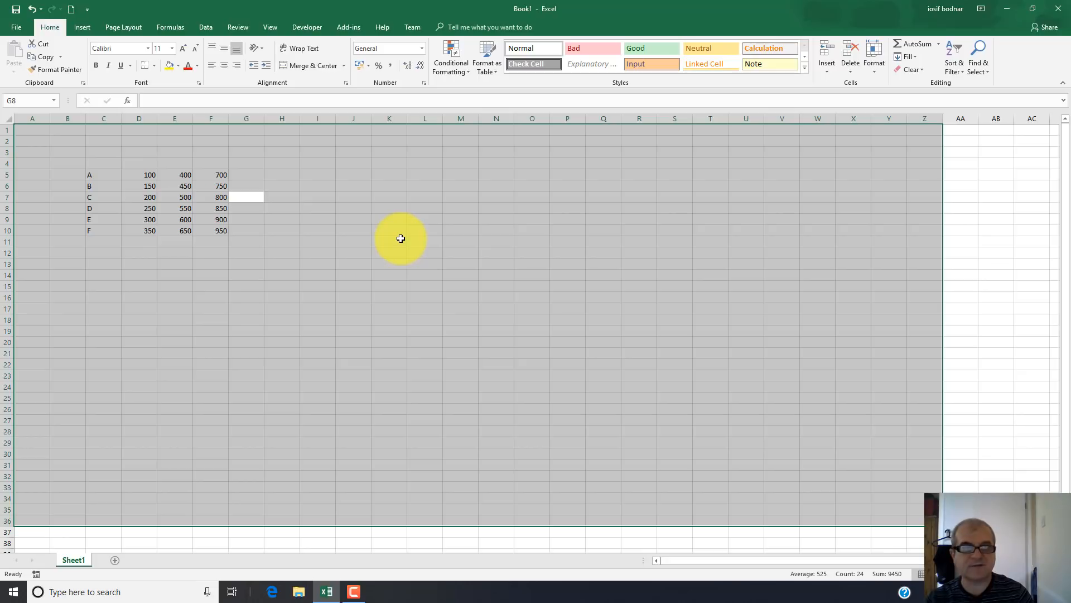
{"action": "left_click", "coordinate": [245, 174]}
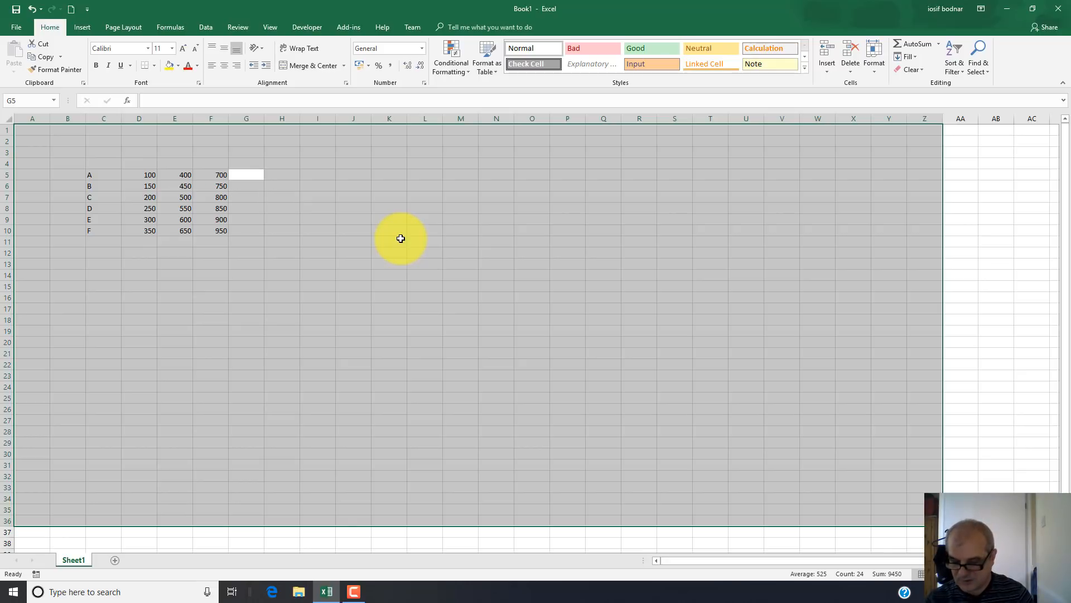
{"action": "type", "text": "1000"}
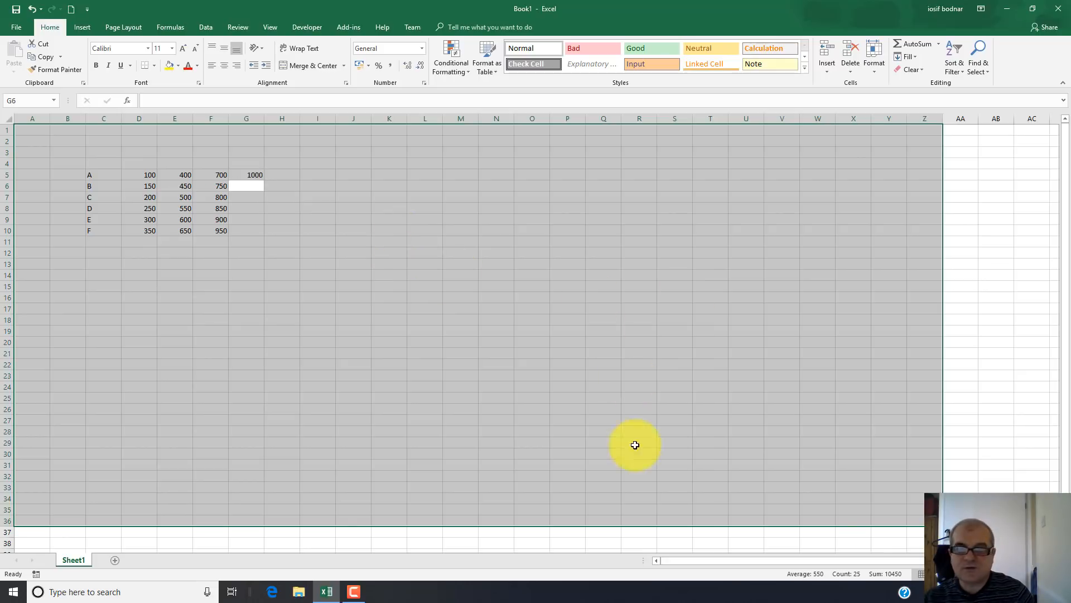
{"action": "mouse_move", "coordinate": [380, 227]}
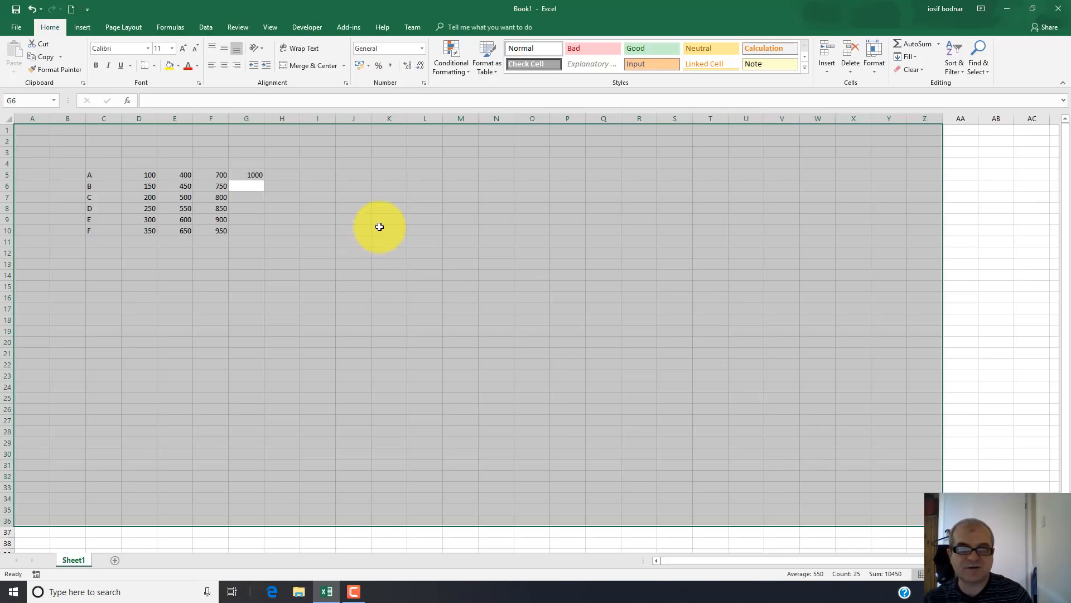
Step: Select the empty block J5:M11 starting from J5
{"action": "left_click", "coordinate": [389, 219]}
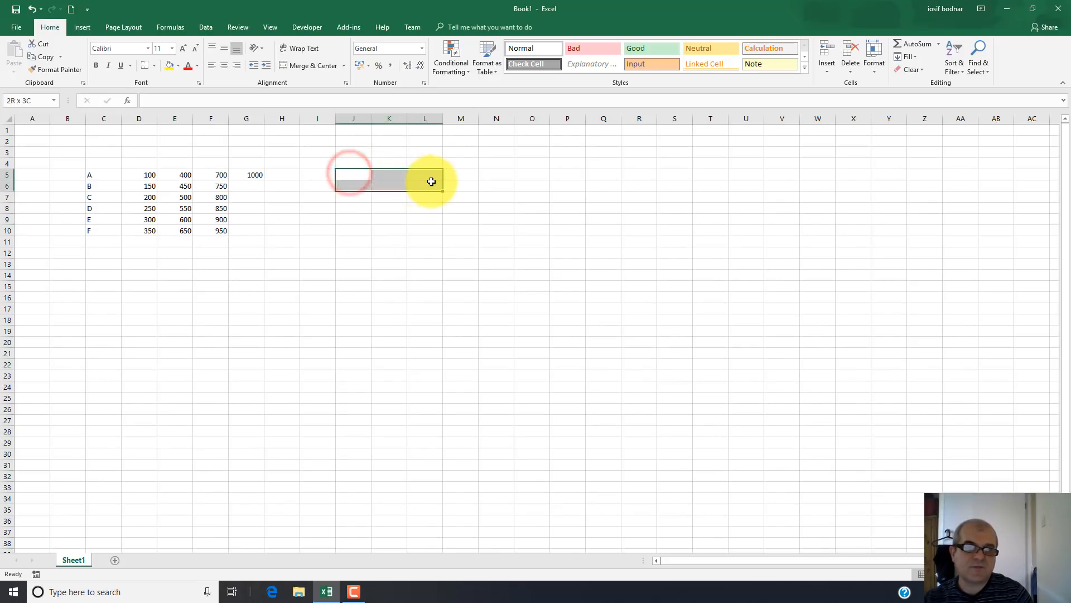
{"action": "left_click", "coordinate": [461, 196]}
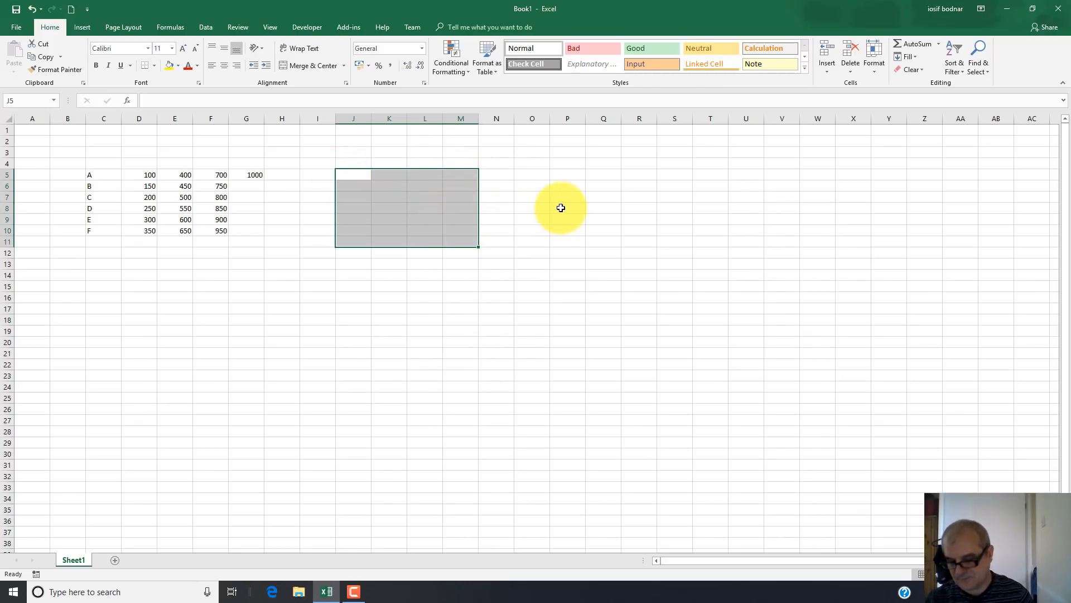
Step: Type 100 into the selection J5:M11 for filling every cell at once
{"action": "type", "text": "1"}
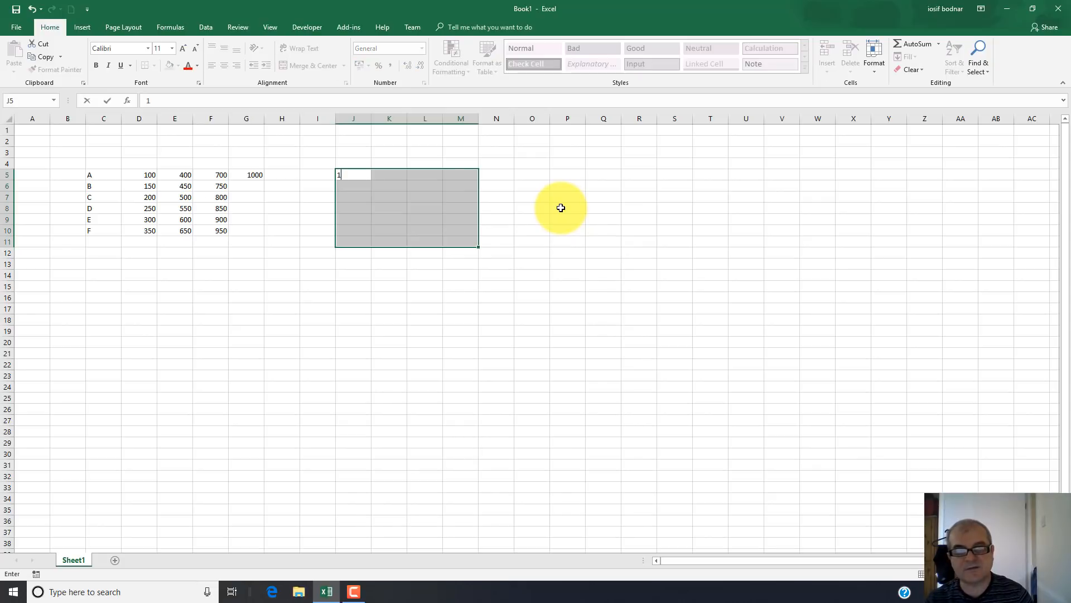
{"action": "type", "text": "00"}
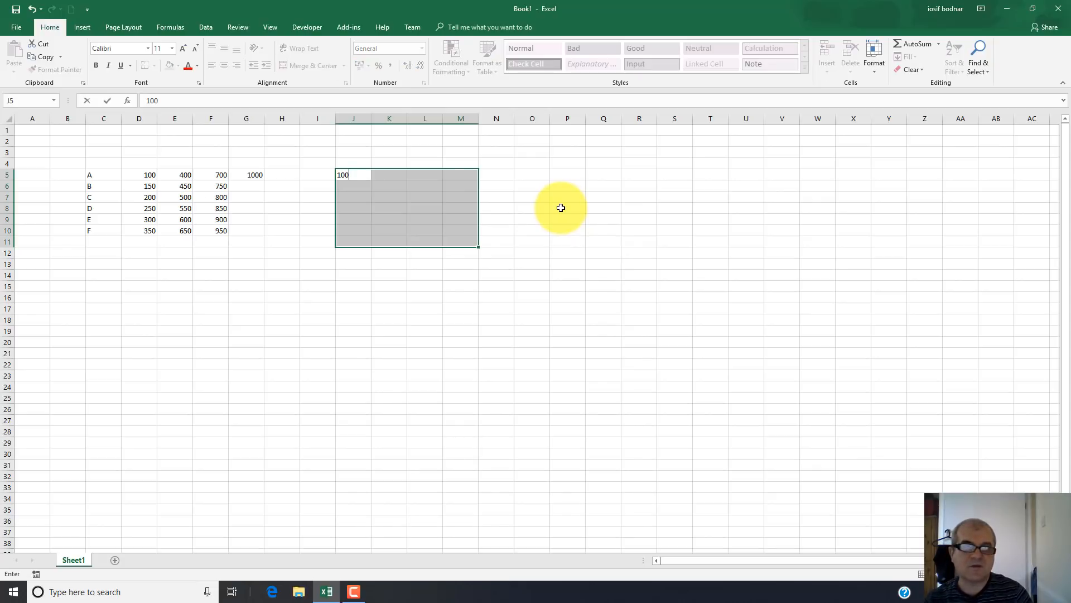
{"action": "mouse_move", "coordinate": [345, 178]}
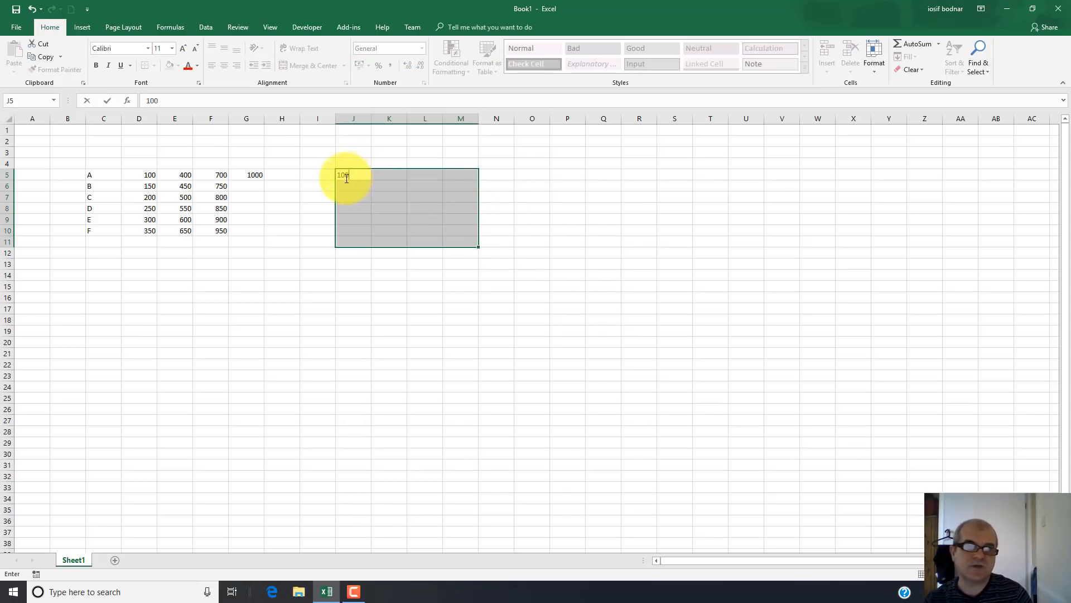
{"action": "mouse_move", "coordinate": [470, 249]}
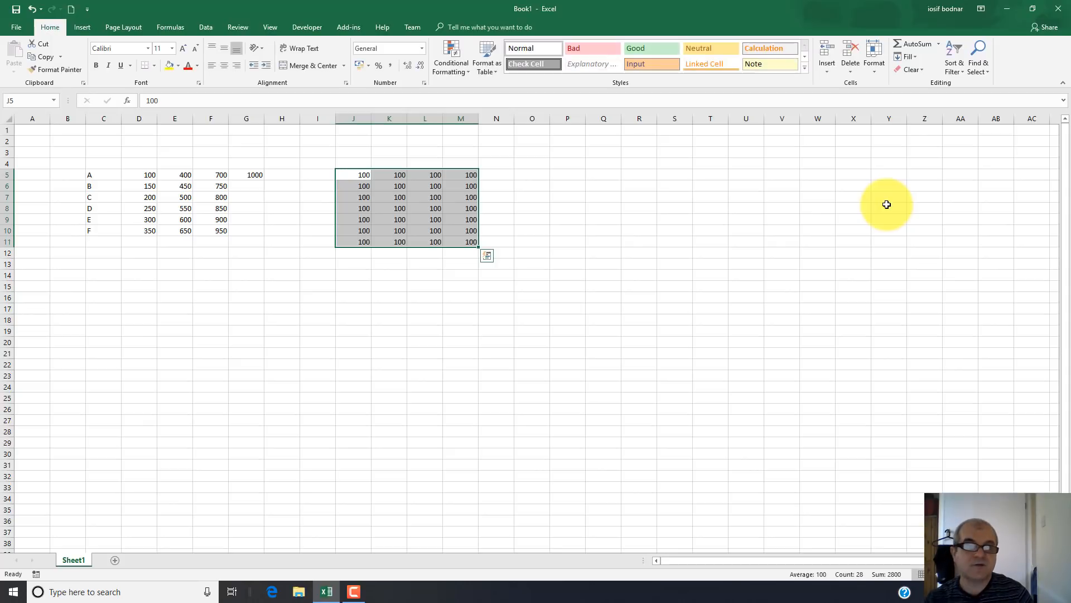
{"action": "mouse_move", "coordinate": [364, 180]}
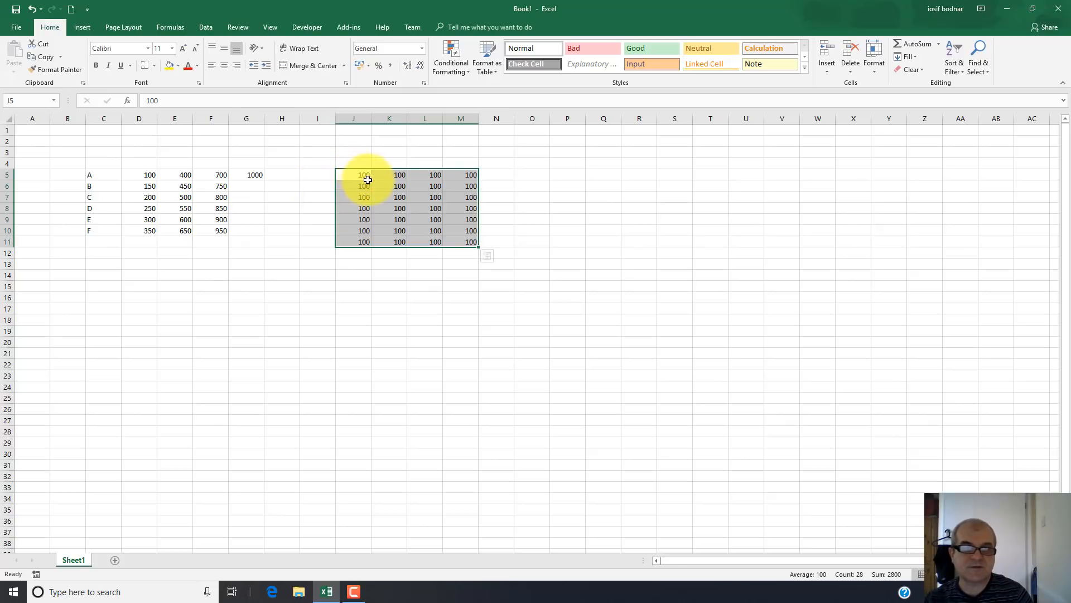
{"action": "mouse_move", "coordinate": [353, 230]}
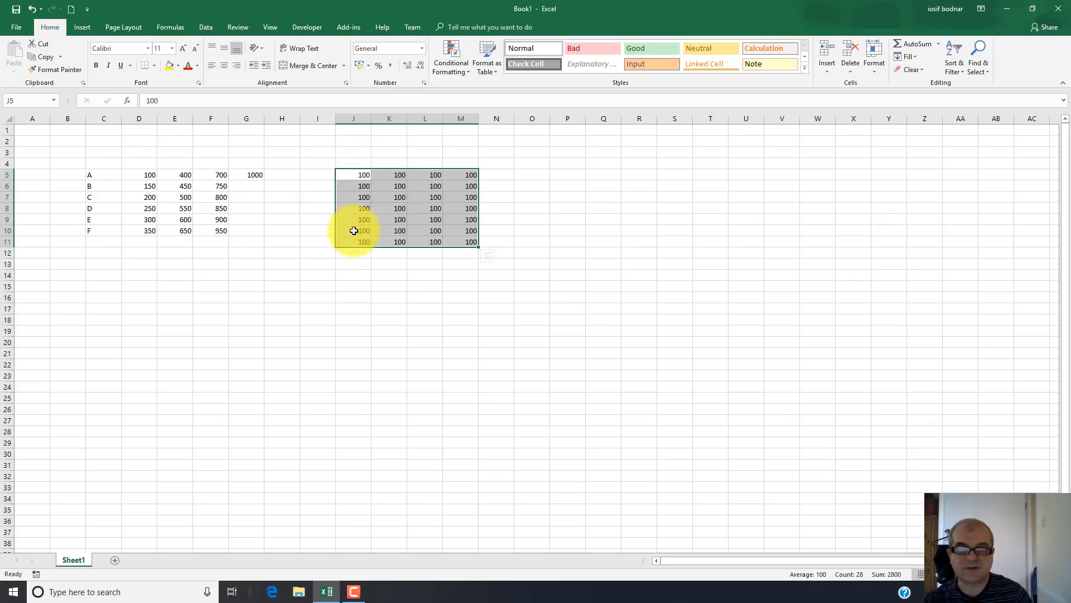
{"action": "mouse_move", "coordinate": [479, 210]}
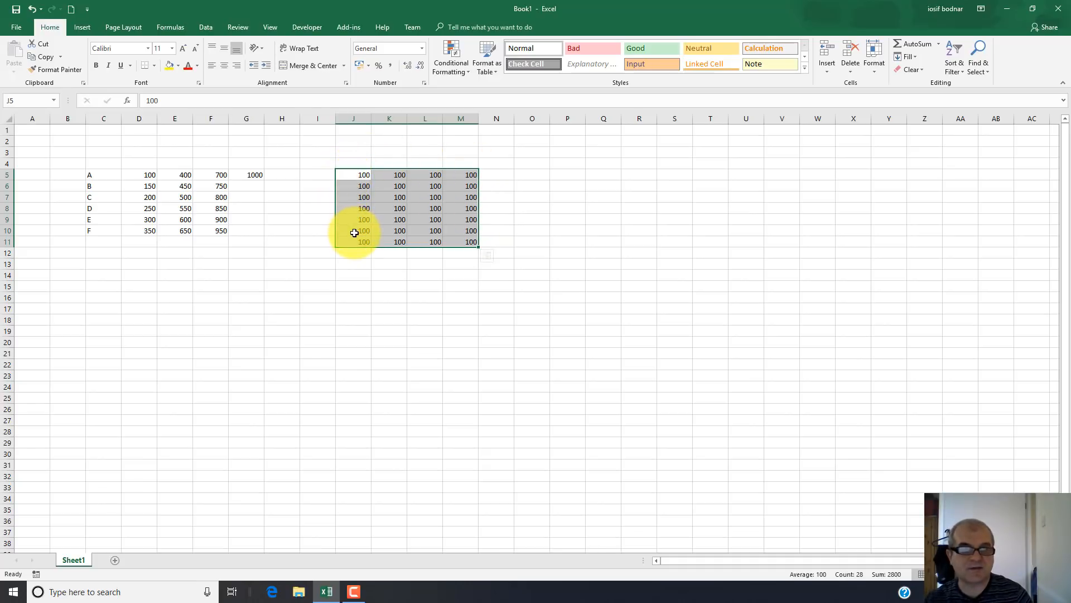
{"action": "mouse_move", "coordinate": [419, 360]}
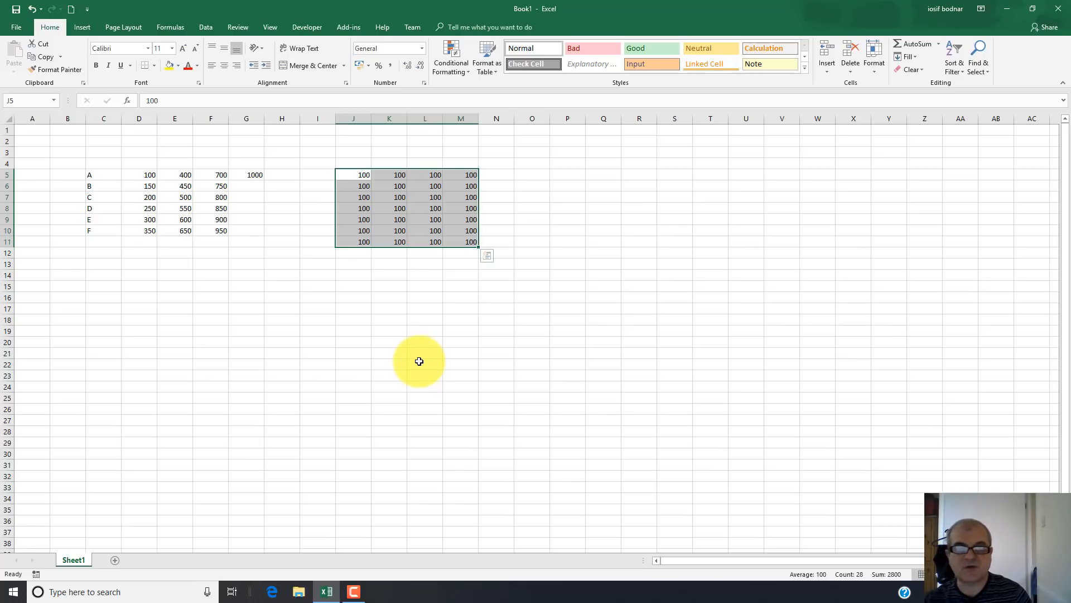
{"action": "mouse_move", "coordinate": [422, 372]}
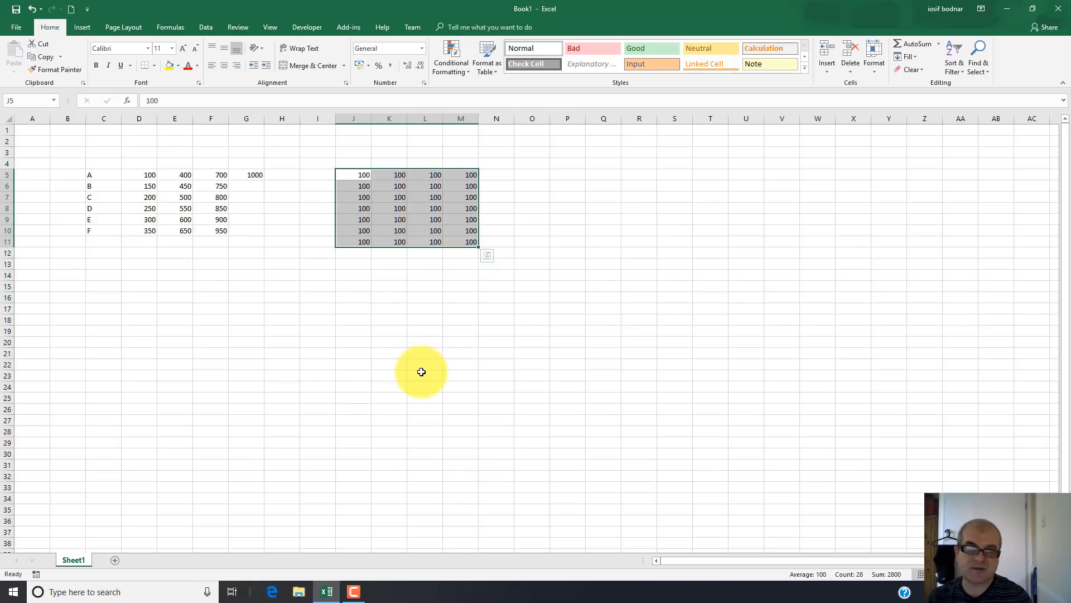